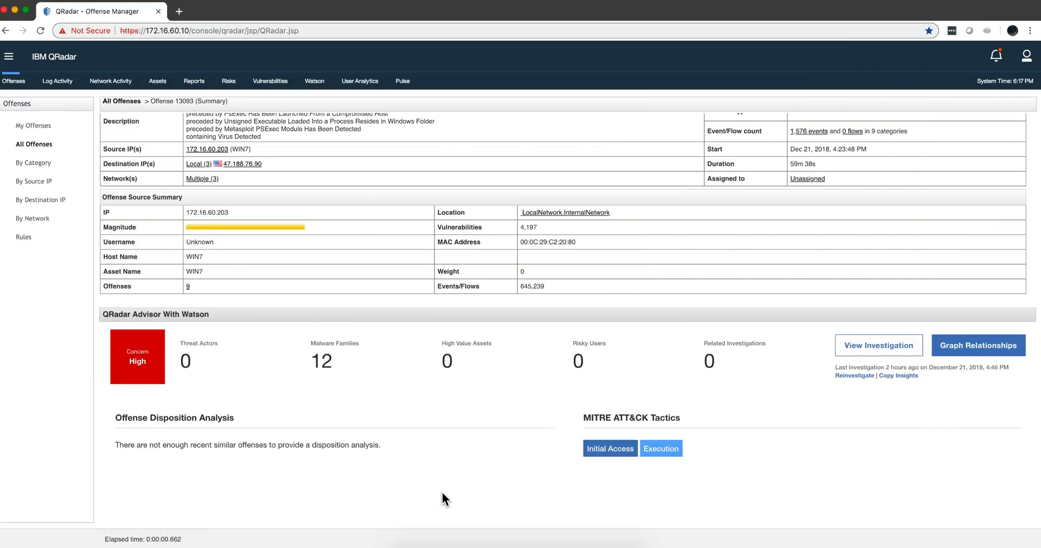
mouse_move(313, 232)
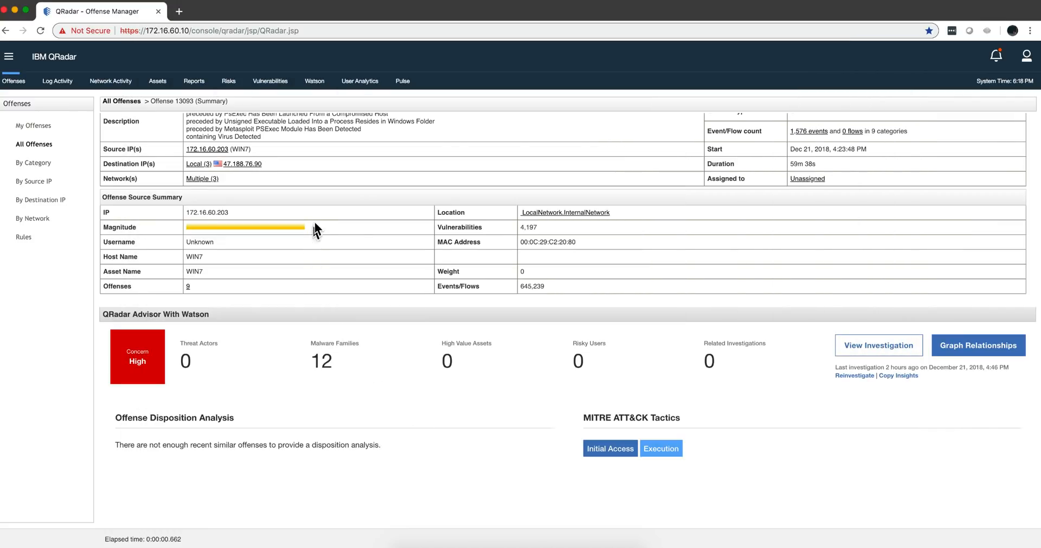
Step: Scroll the offense 13093 summary to the Watson advisor section and reveal the Initial Access tactic's URL observable
scroll("up", 3)
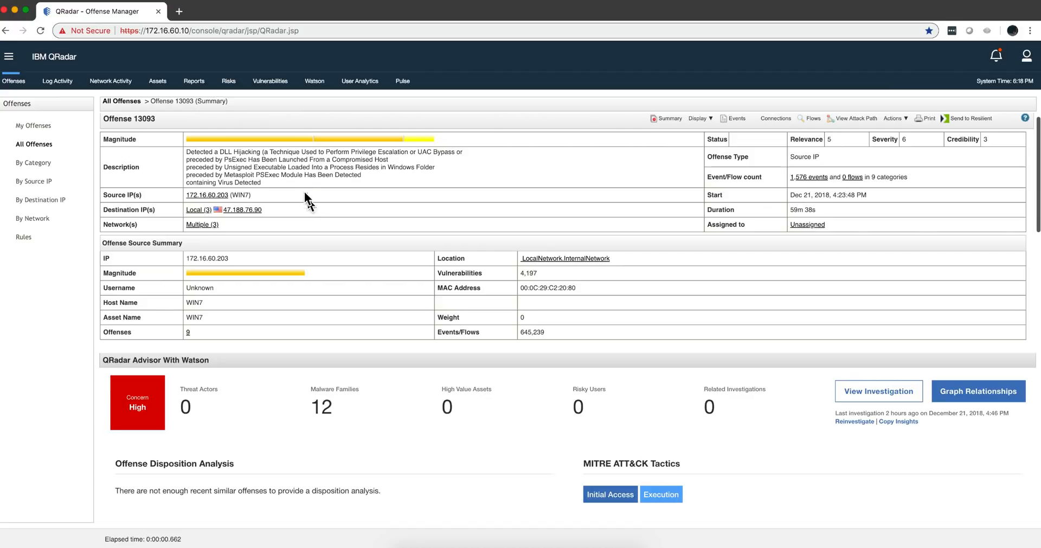
mouse_move(585, 480)
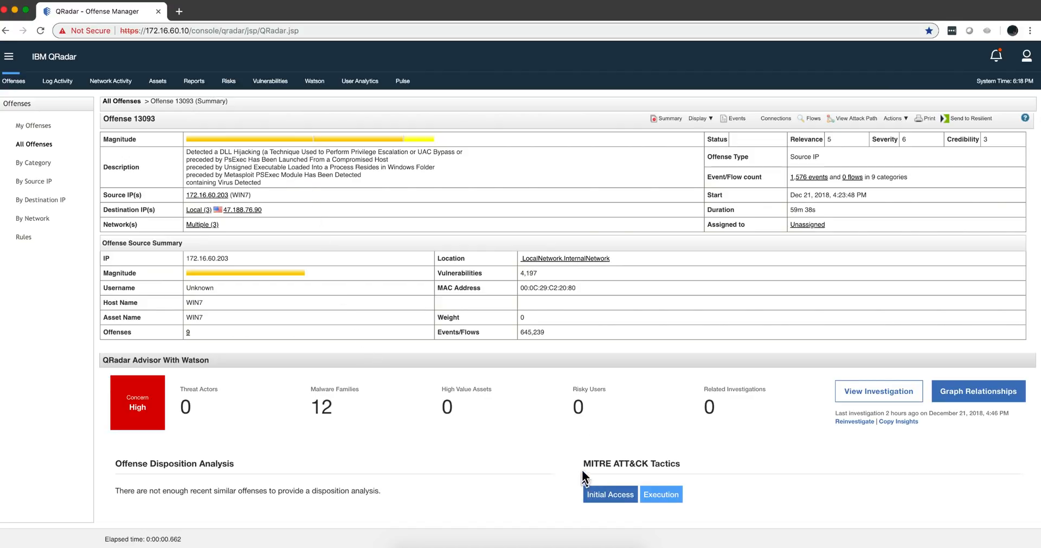
scroll("down", 3)
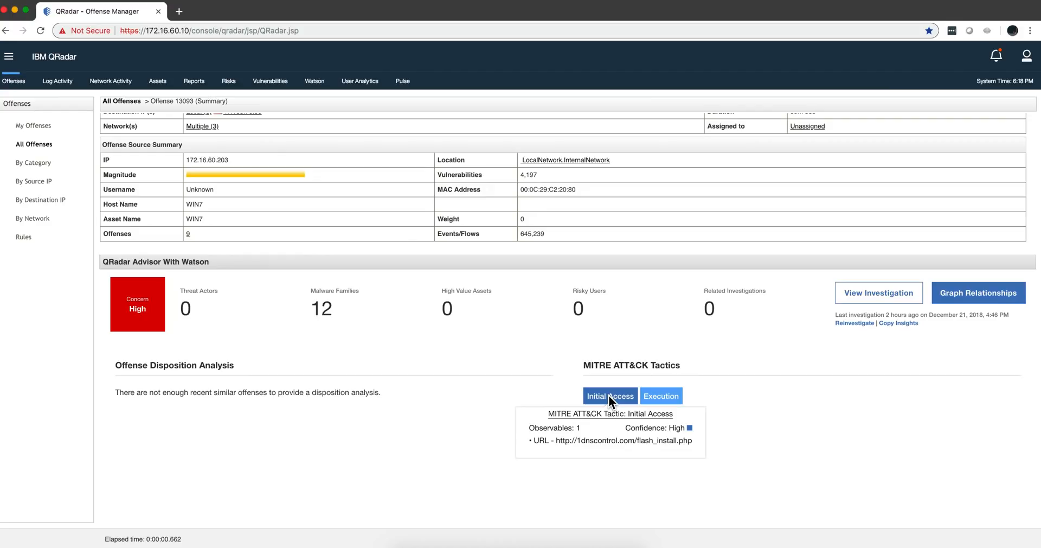
mouse_move(599, 449)
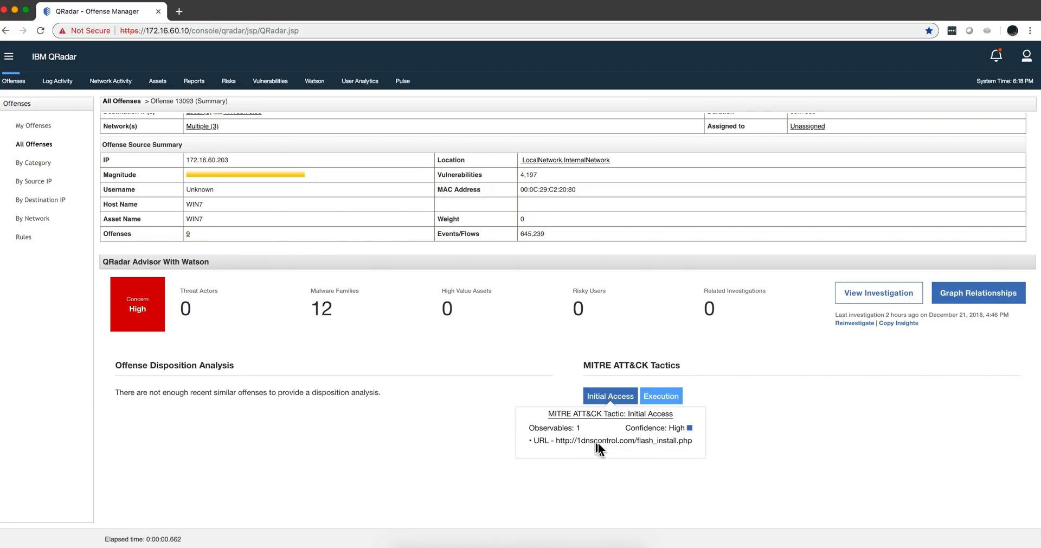
mouse_move(608, 452)
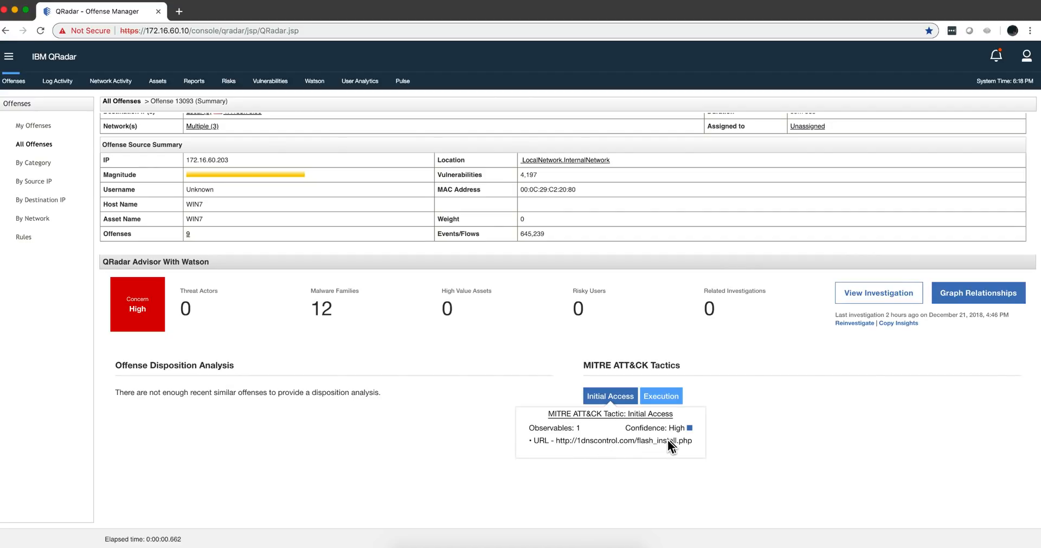
mouse_move(657, 451)
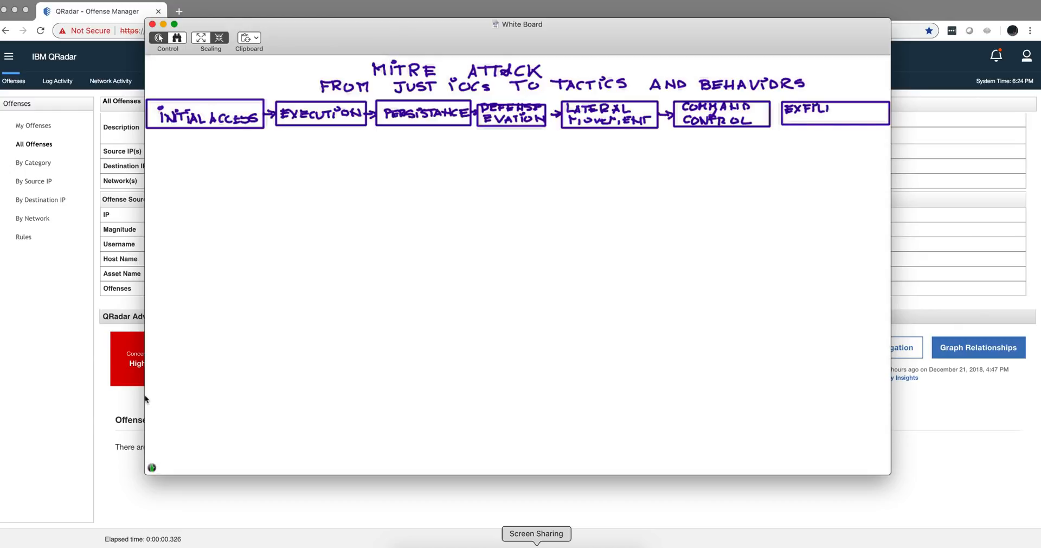
Step: Finish labelling the Exfiltration stage box on the whiteboard ATT&CK chain
type("TRATION")
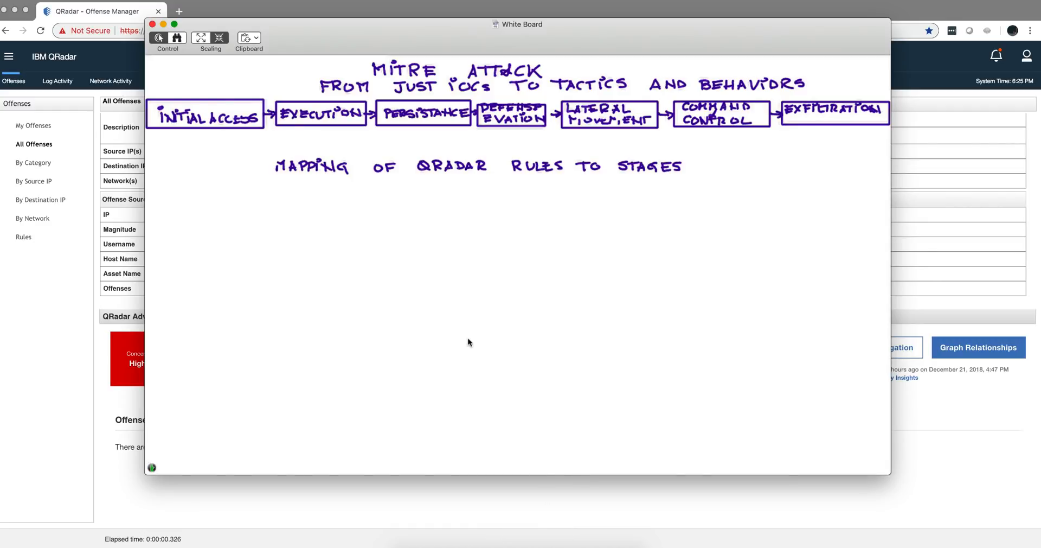
mouse_move(512, 177)
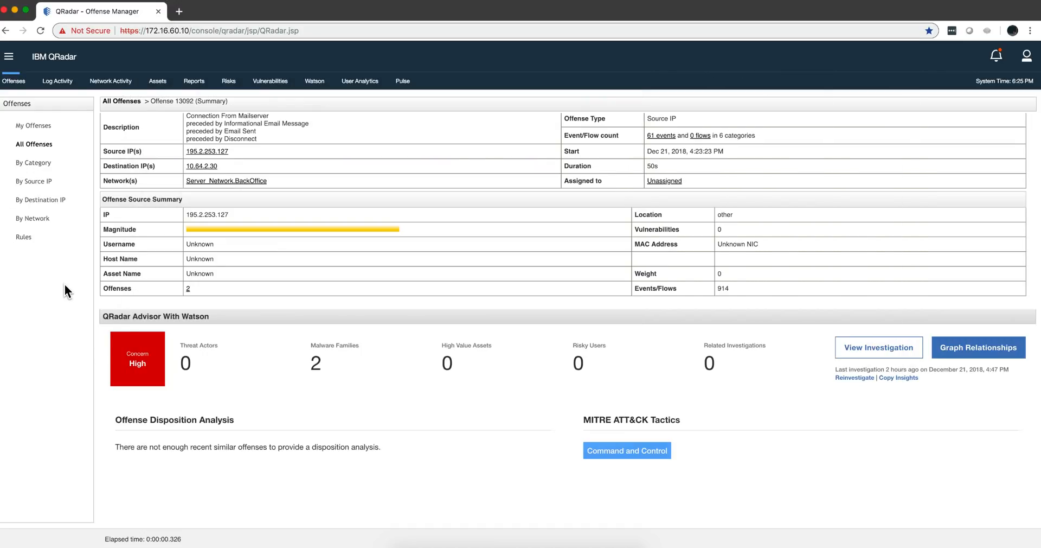
Step: Navigate via the main menu to the Admin console's Cyber Adversary Framework Mapping Application configuration
left_click(9, 56)
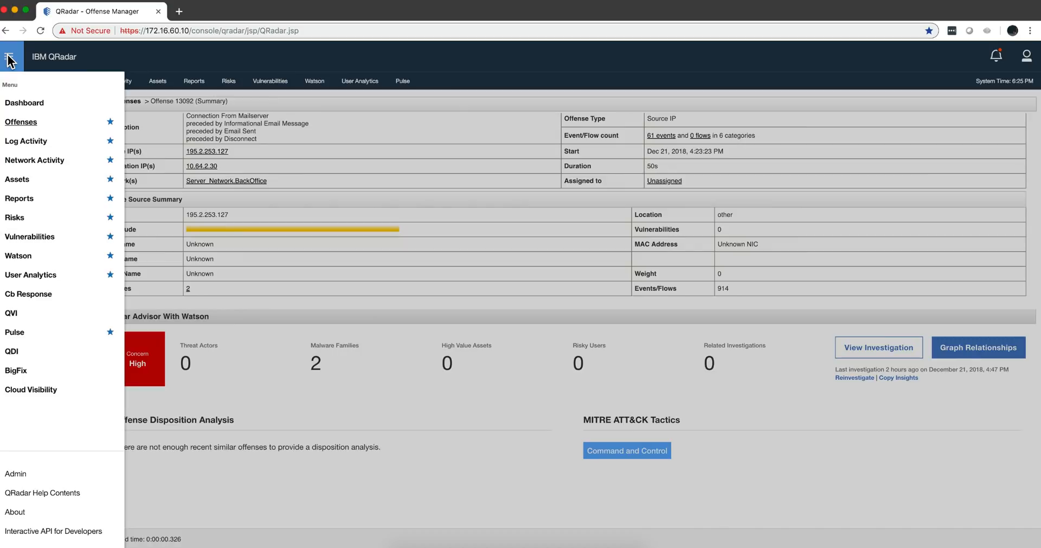
mouse_move(16, 473)
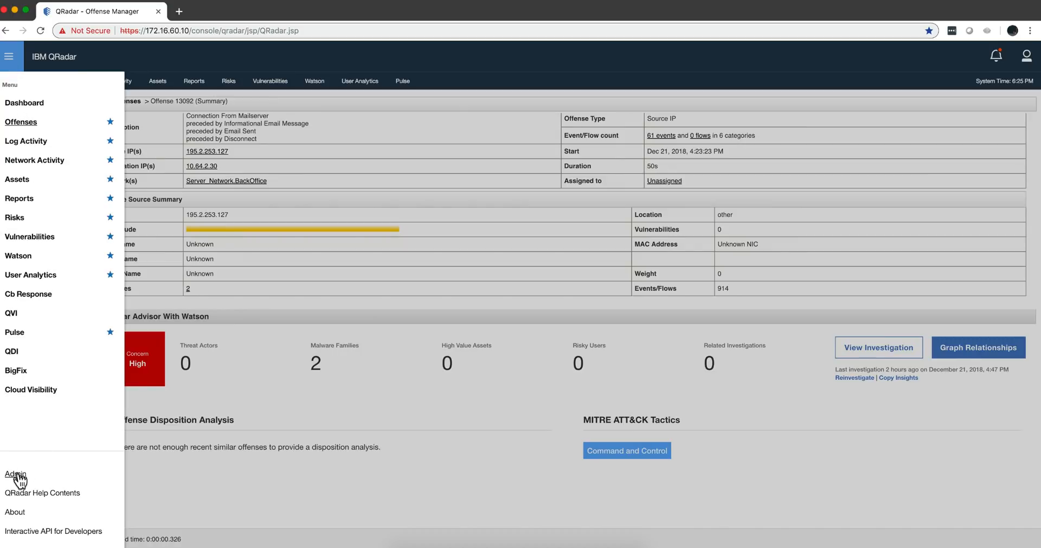
left_click(15, 473)
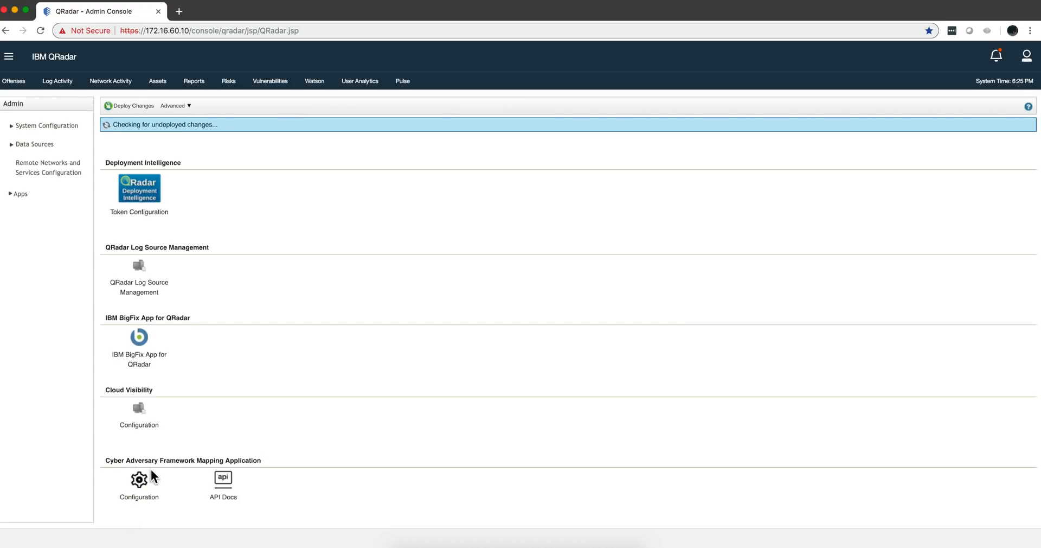
left_click(139, 479)
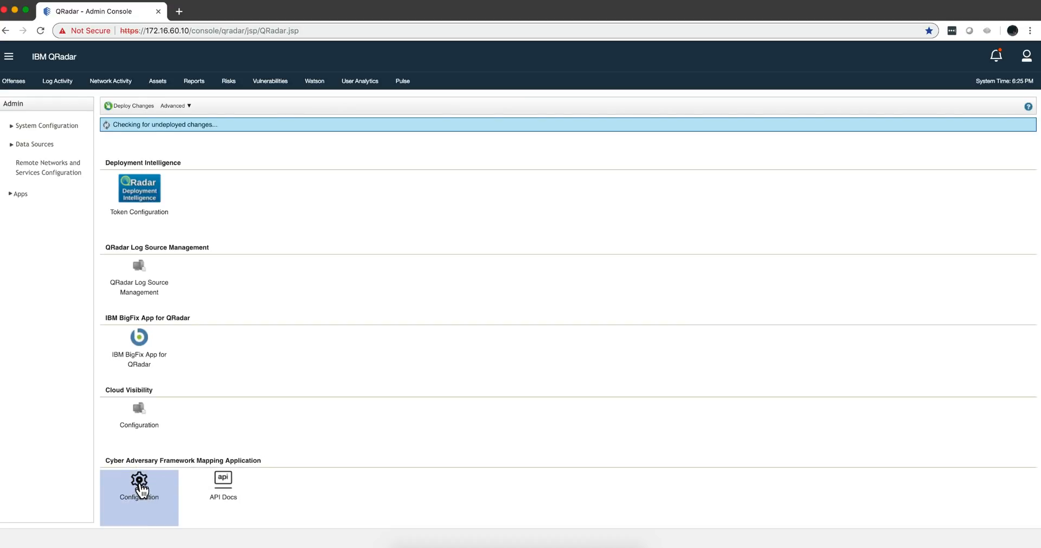
Step: Filter Tactics Rule Mapping by rule name 'dete' and expand PsExec Has Been Detected to show its mapped tactics
left_click(139, 481)
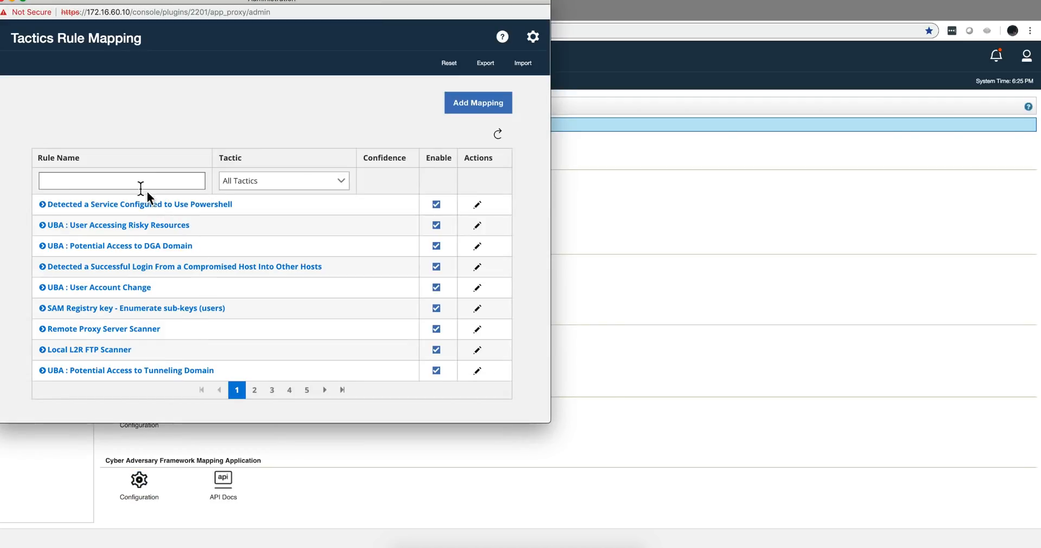
left_click(122, 180)
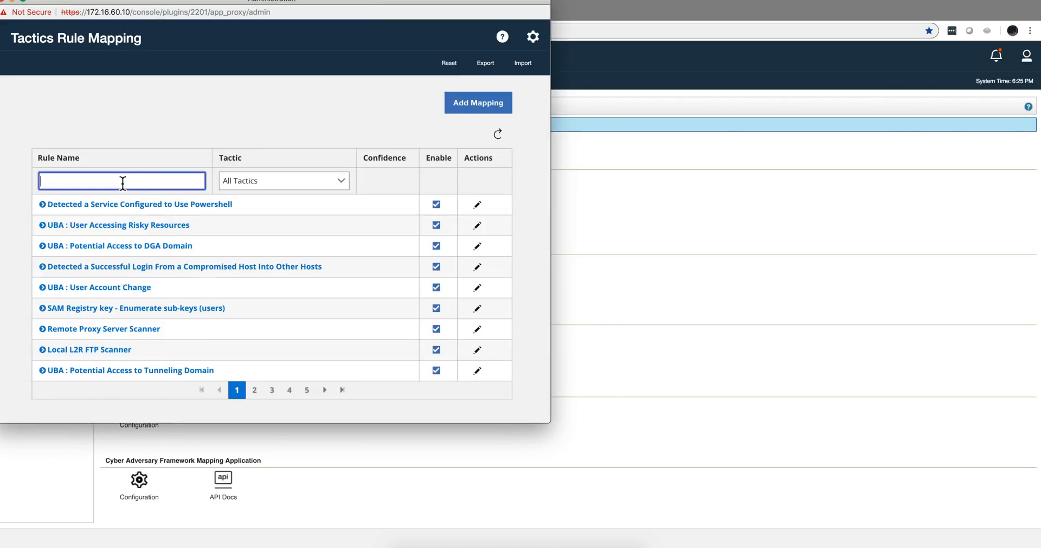
type("dete")
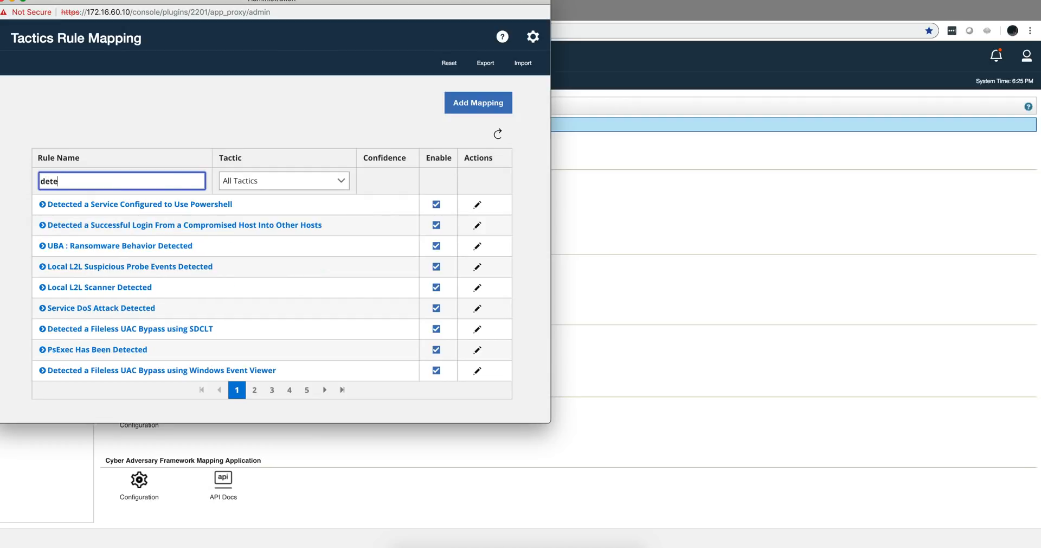
mouse_move(125, 229)
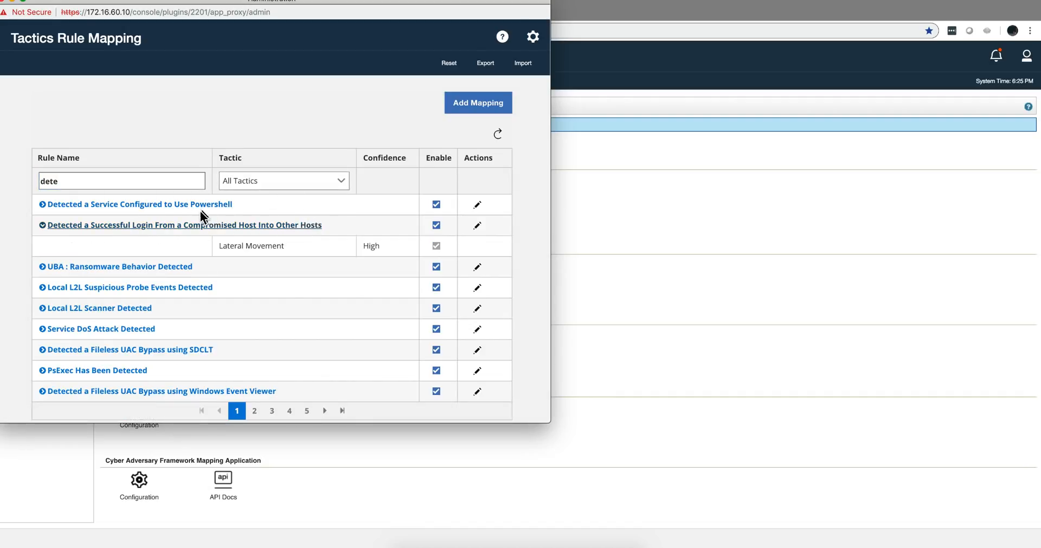
mouse_move(299, 177)
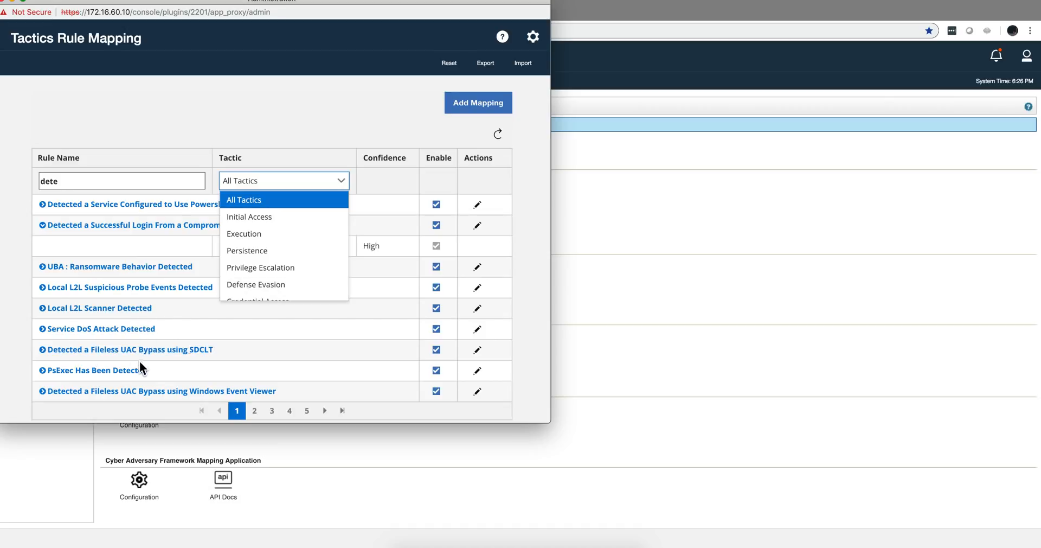
left_click(79, 370)
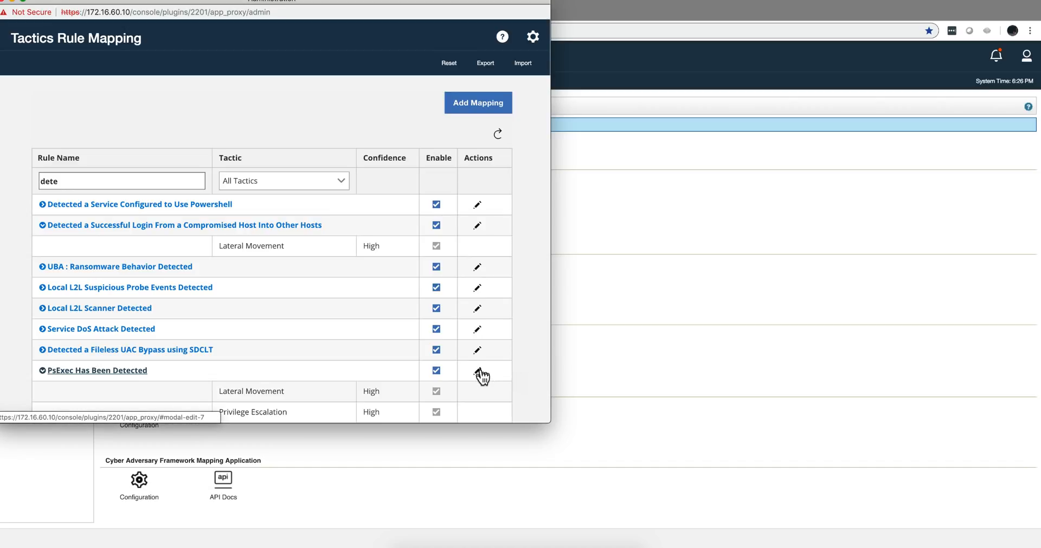
mouse_move(478, 370)
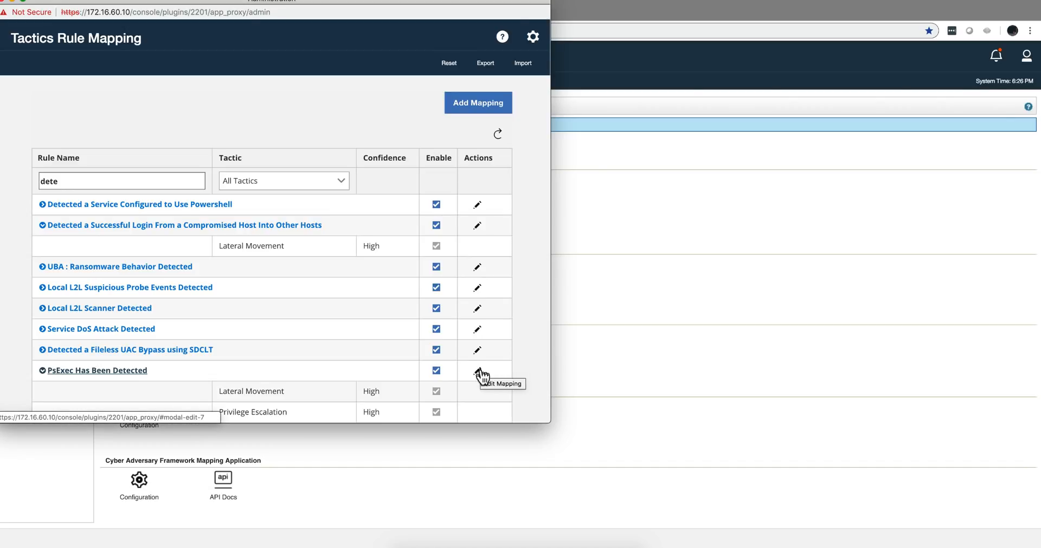
Step: Bring up the Edit Mapping dialog for PsExec Has Been Detected showing its tactic and confidence toggles
left_click(477, 370)
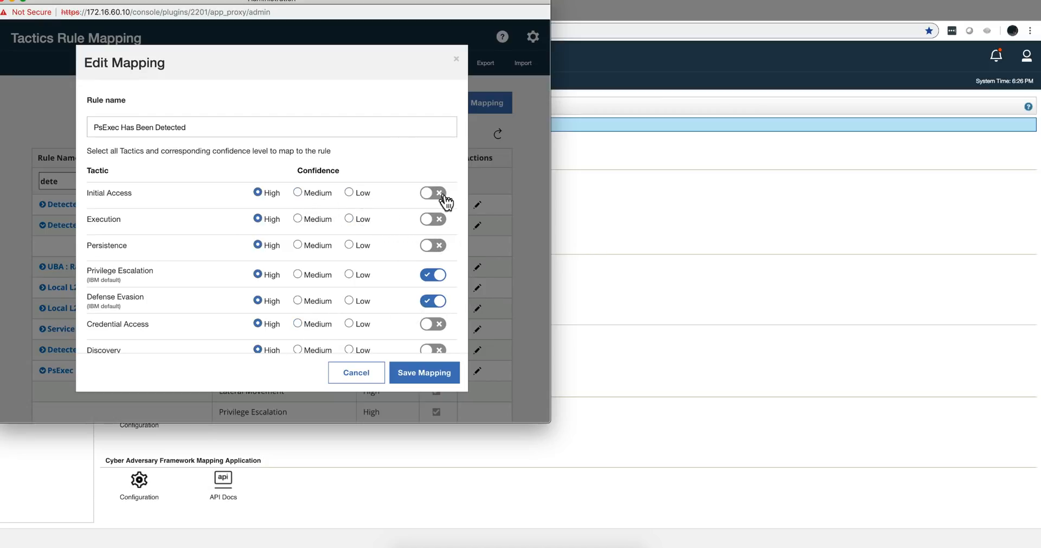
mouse_move(410, 307)
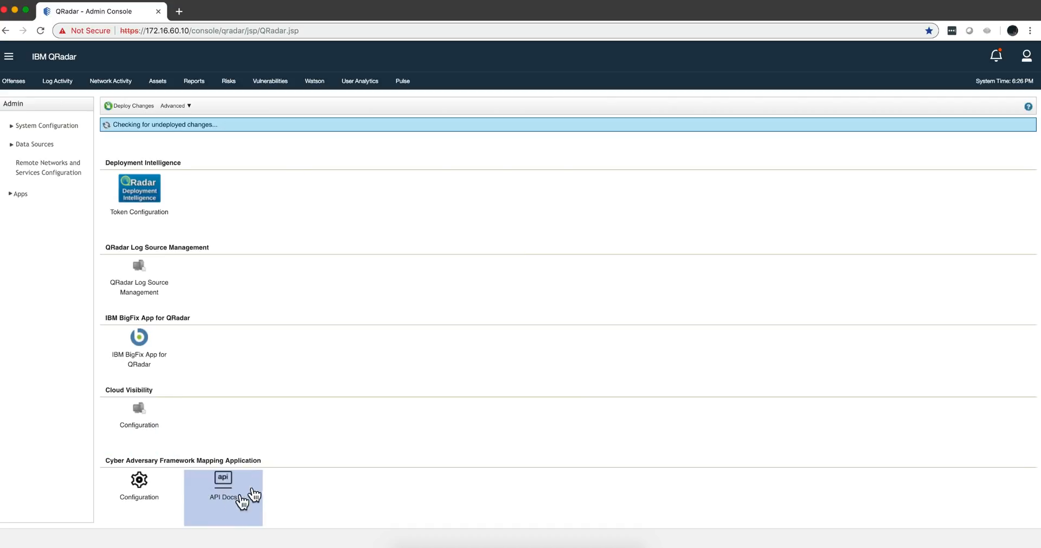
mouse_move(223, 502)
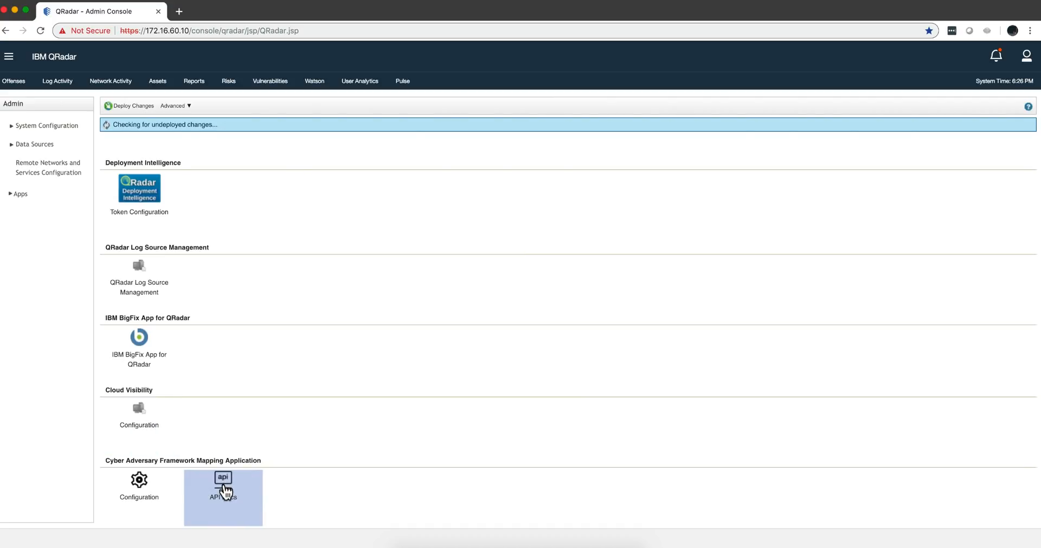
mouse_move(225, 488)
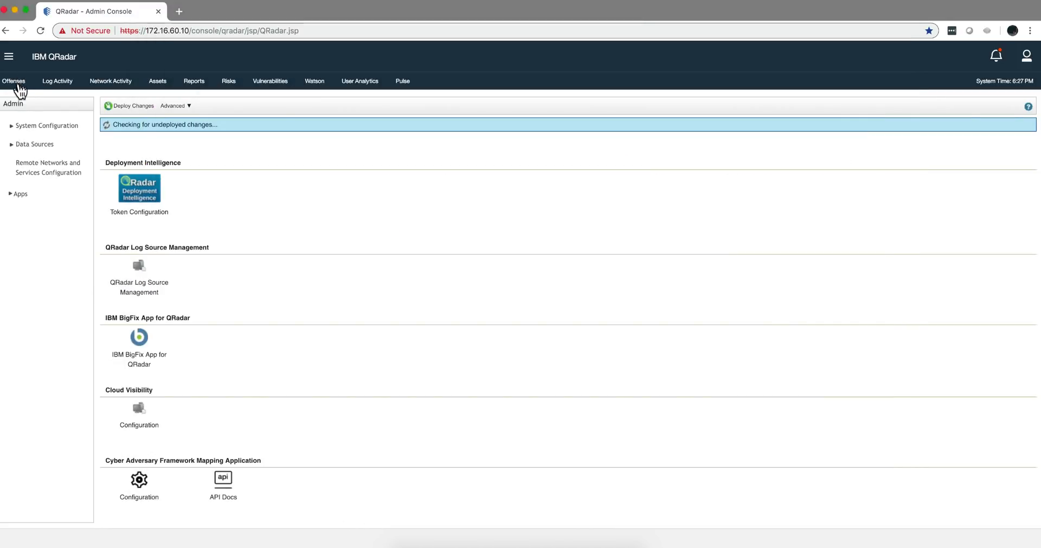
left_click(13, 80)
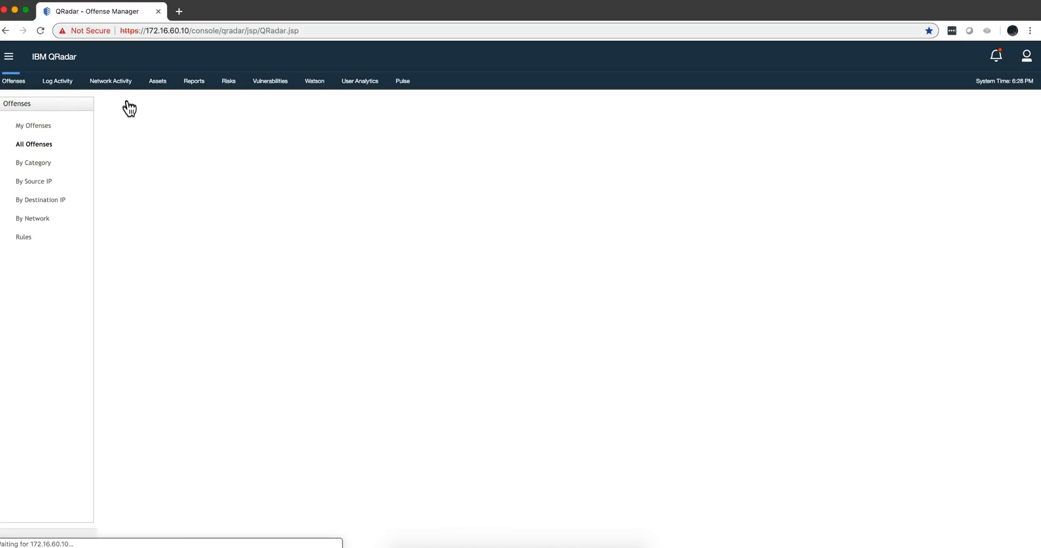
left_click(34, 143)
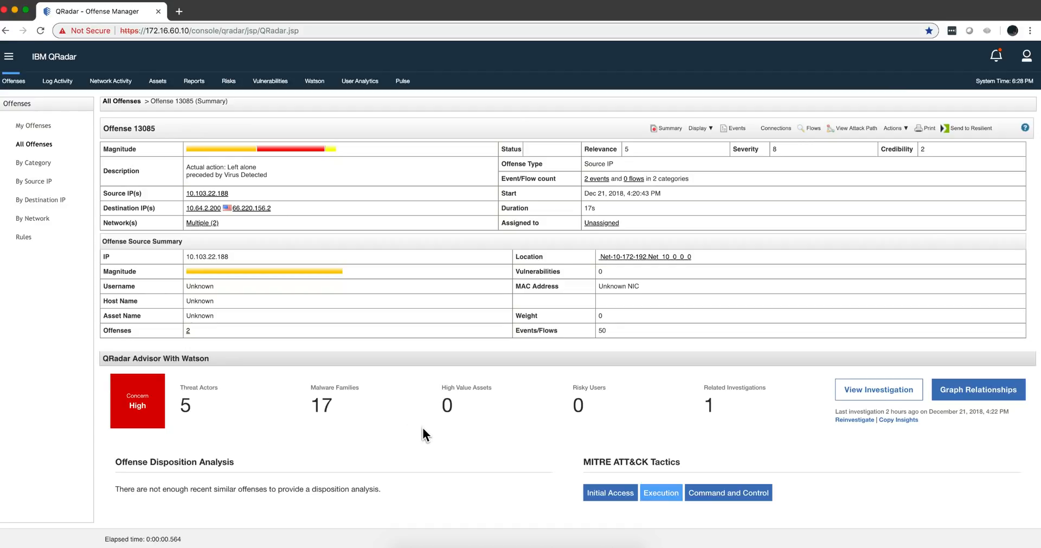
mouse_move(587, 452)
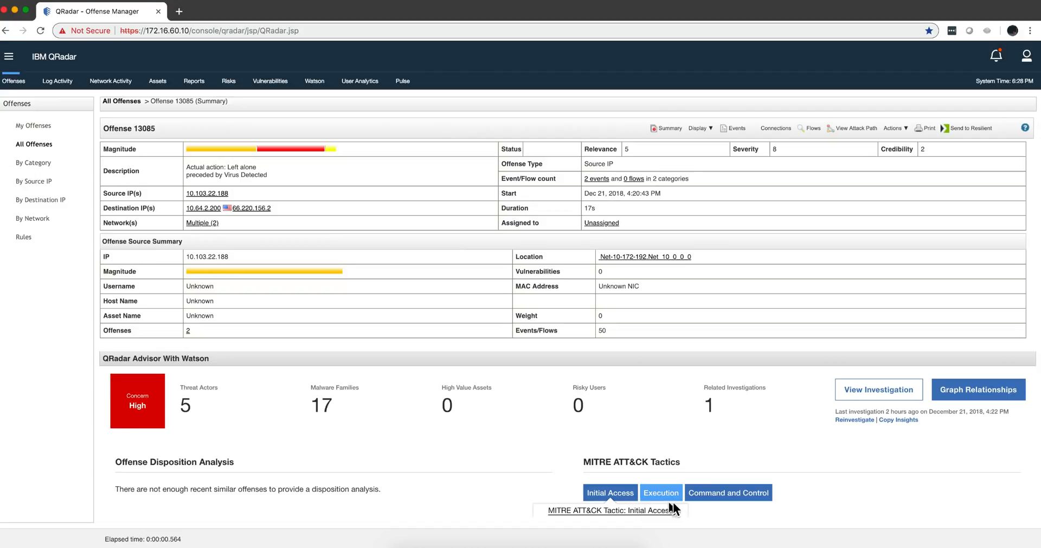
mouse_move(975, 402)
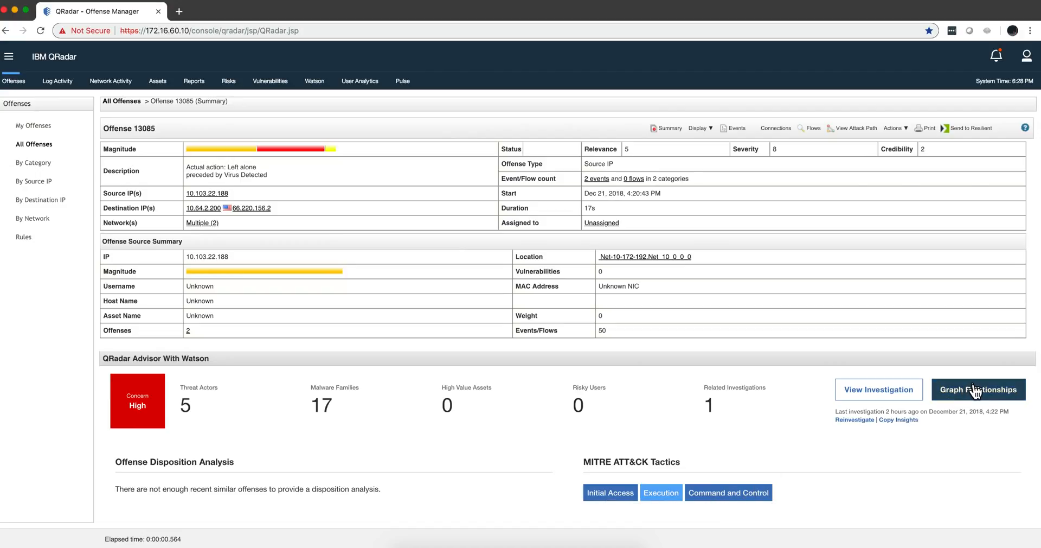
mouse_move(975, 396)
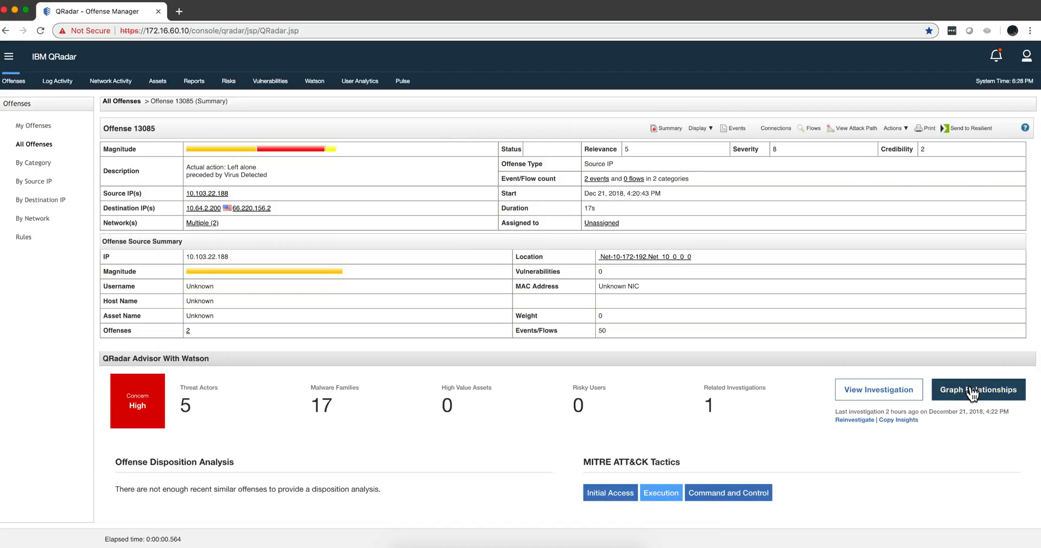
Step: Show the Graph Relationships view for offense 13085 centred on source IP 10.103.22.188
left_click(978, 390)
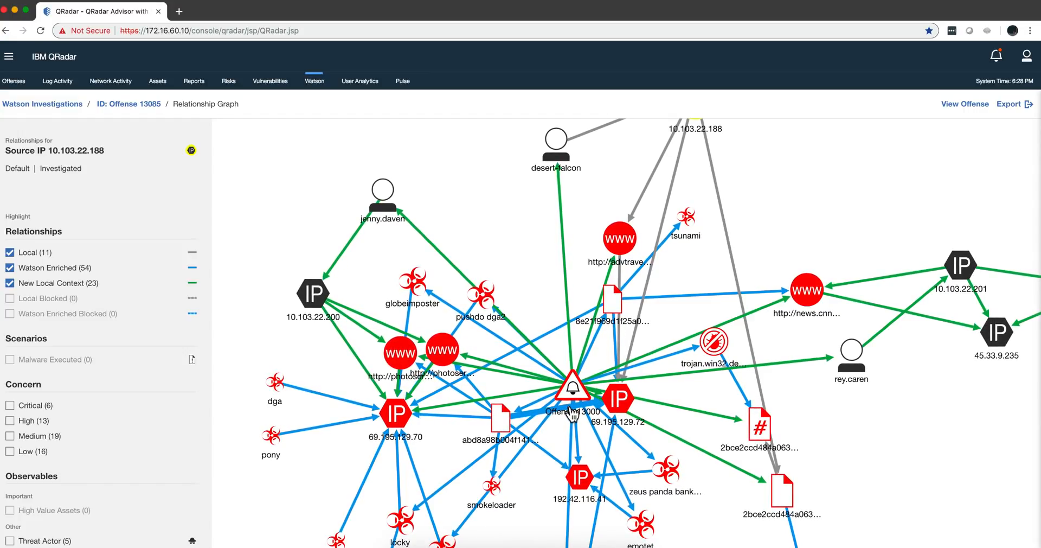
mouse_move(579, 406)
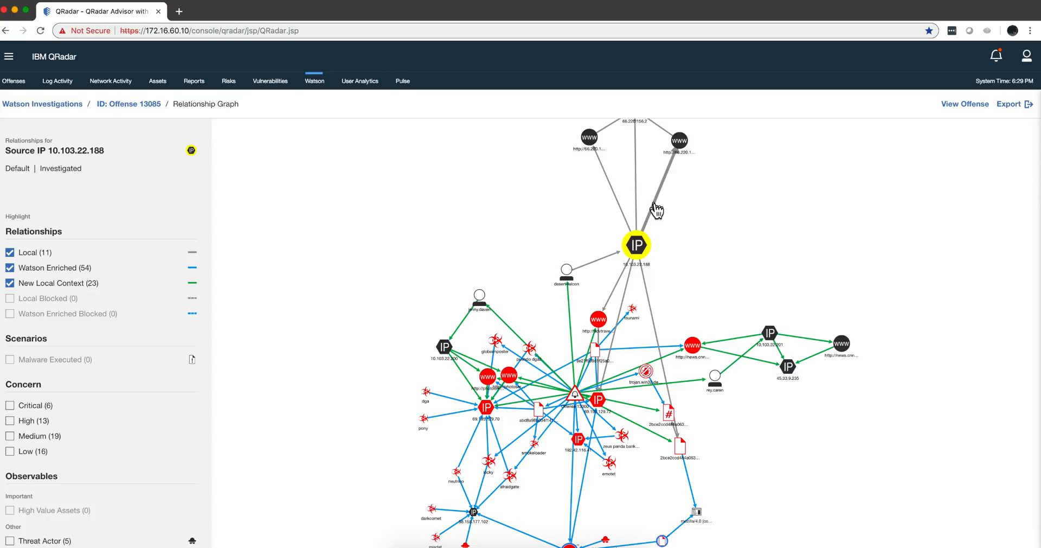
mouse_move(635, 347)
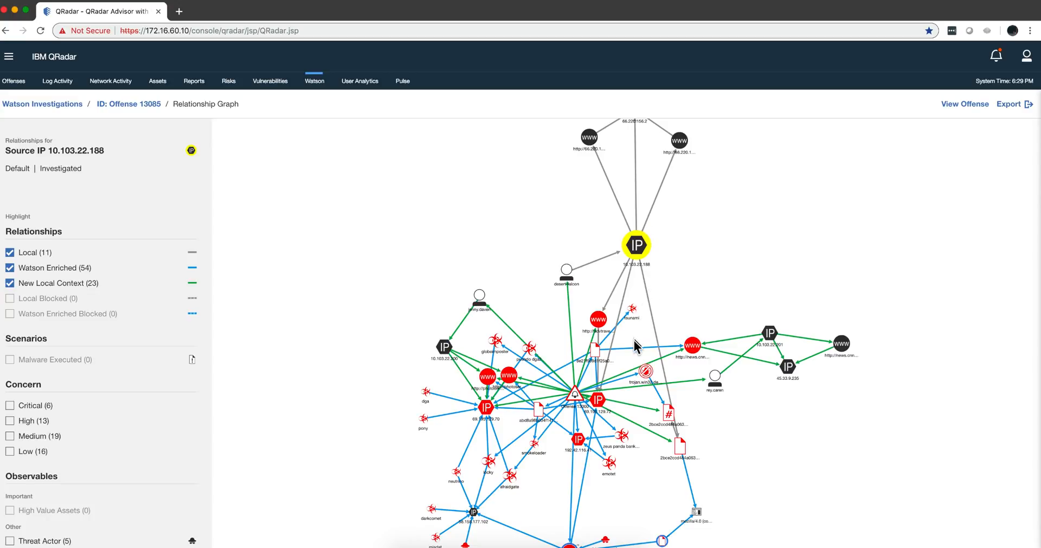
mouse_move(635, 355)
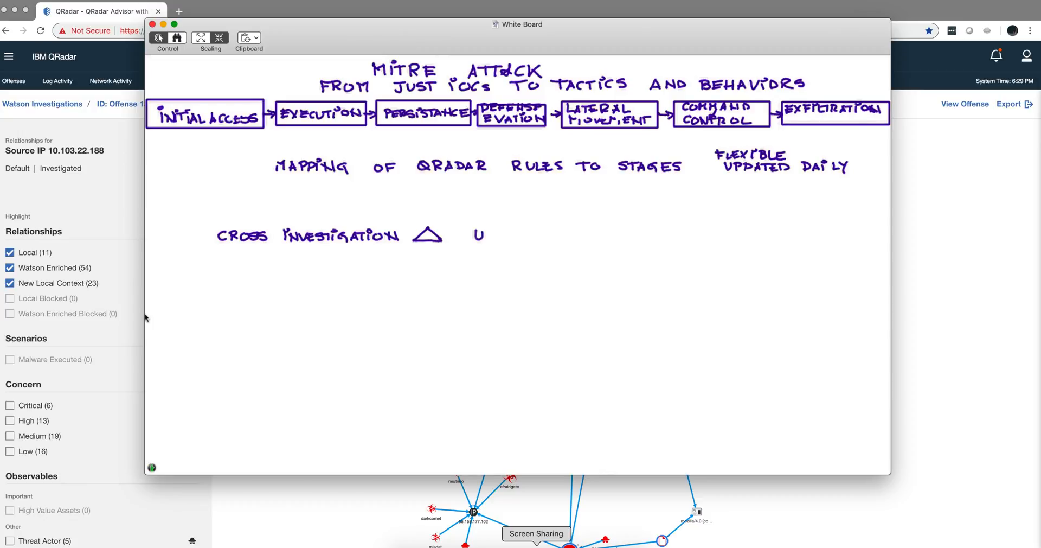
Step: Write 'UBA normalization ≠ user IDs, email' after the Cross investigation point on the whiteboard
type("UBA I")
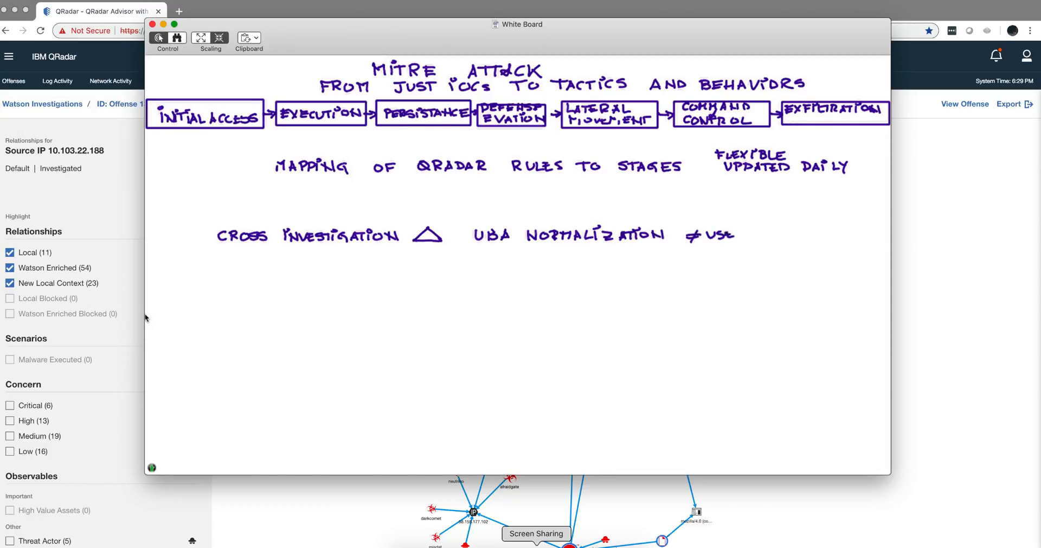
type("RID")
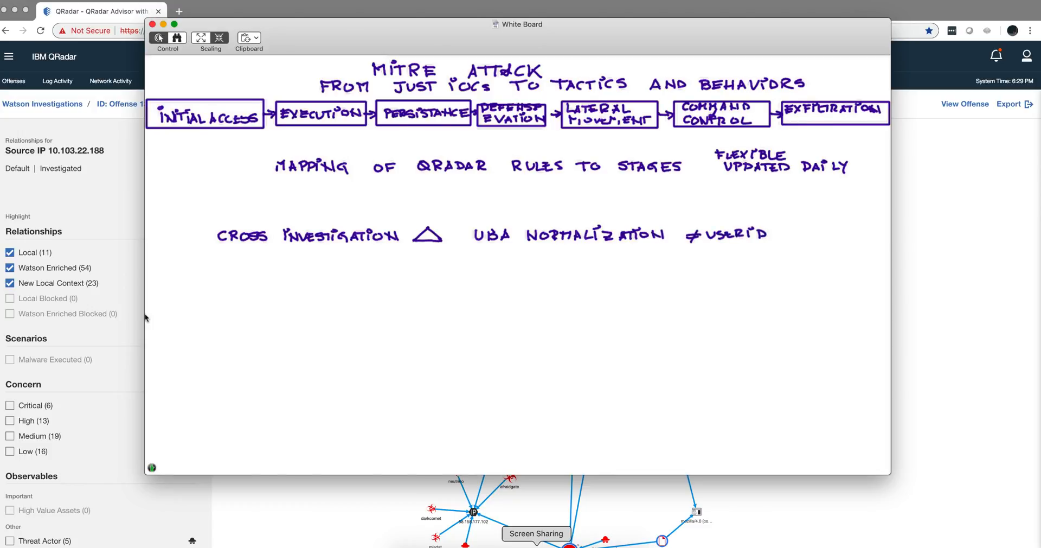
type("S, EI")
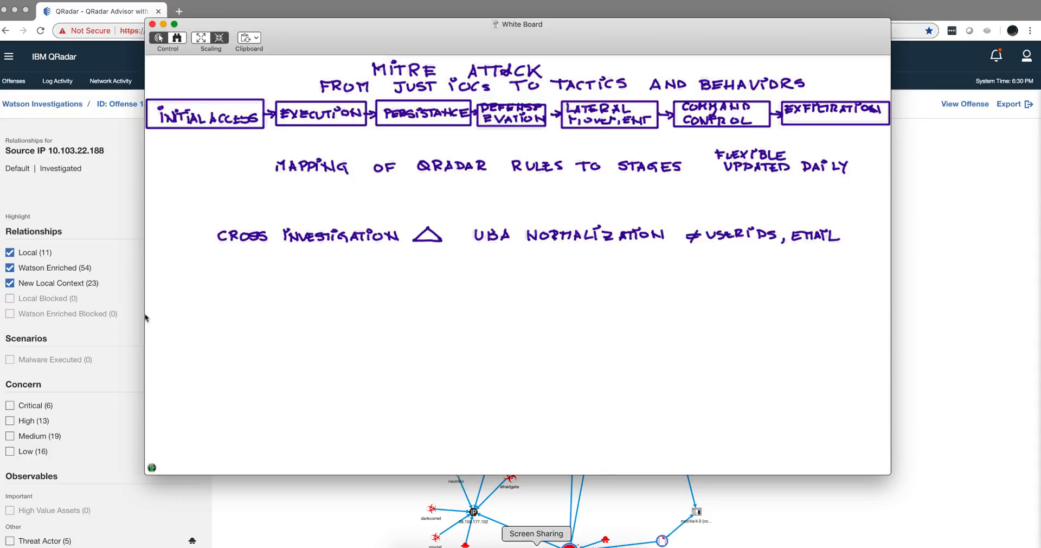
mouse_move(414, 524)
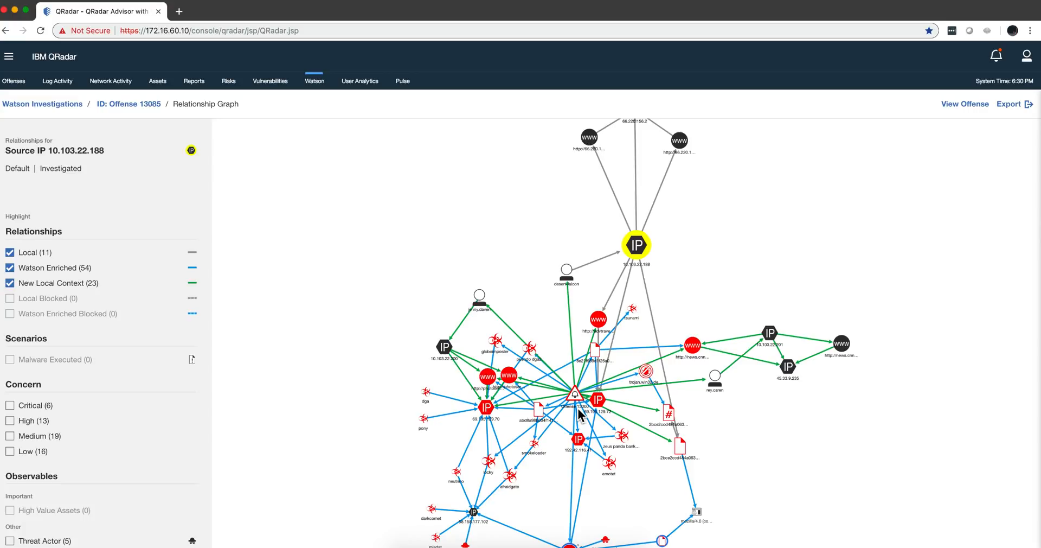
mouse_move(357, 203)
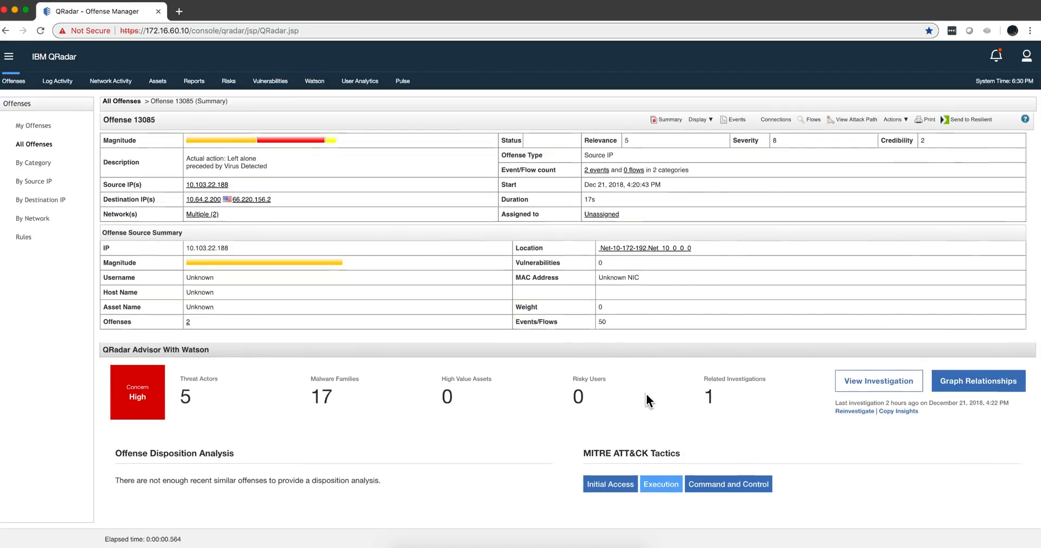
Step: Scroll the offense 13085 summary down to the Watson advisor results with its ATT&CK tactics
scroll("down", 3)
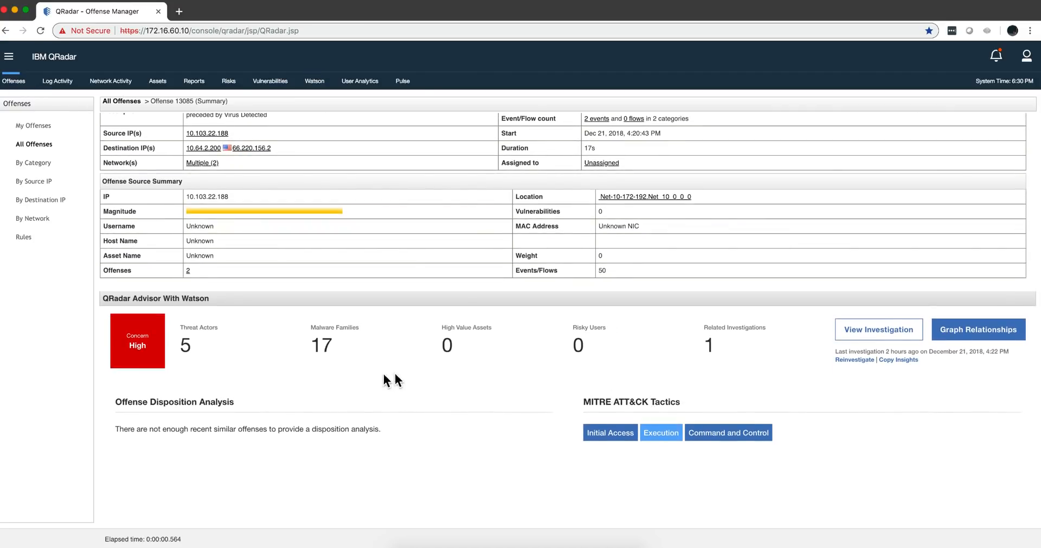
mouse_move(397, 384)
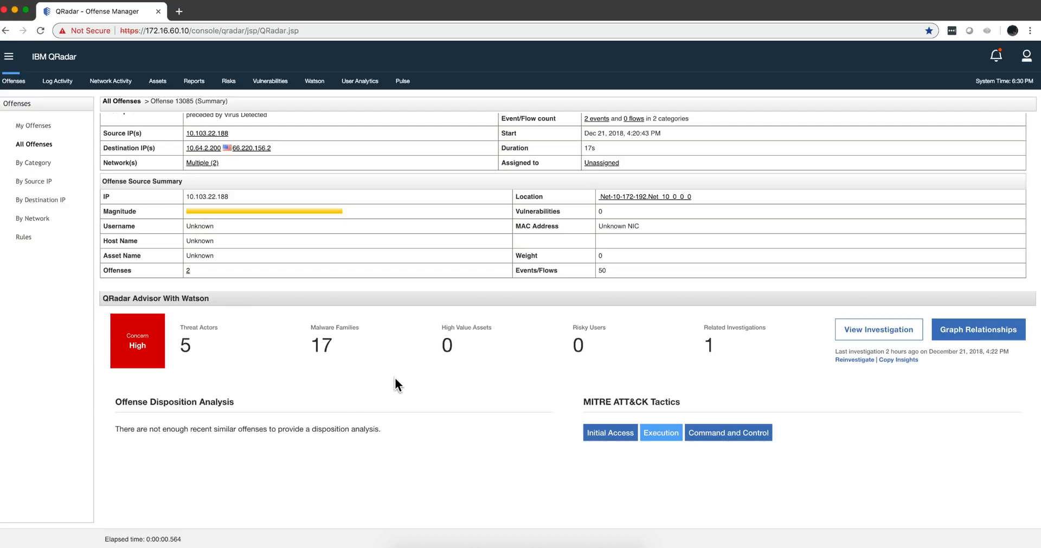
mouse_move(252, 422)
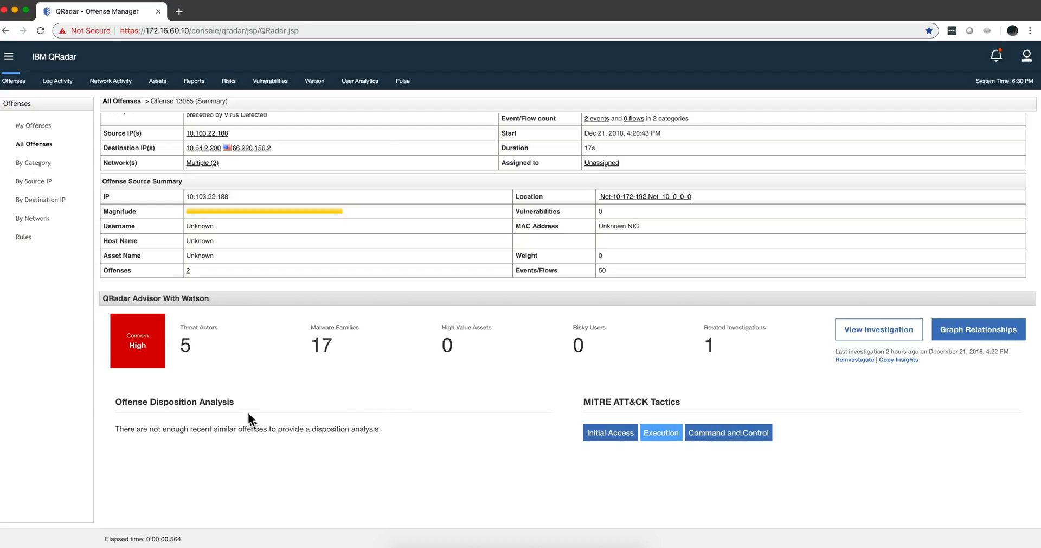
mouse_move(189, 351)
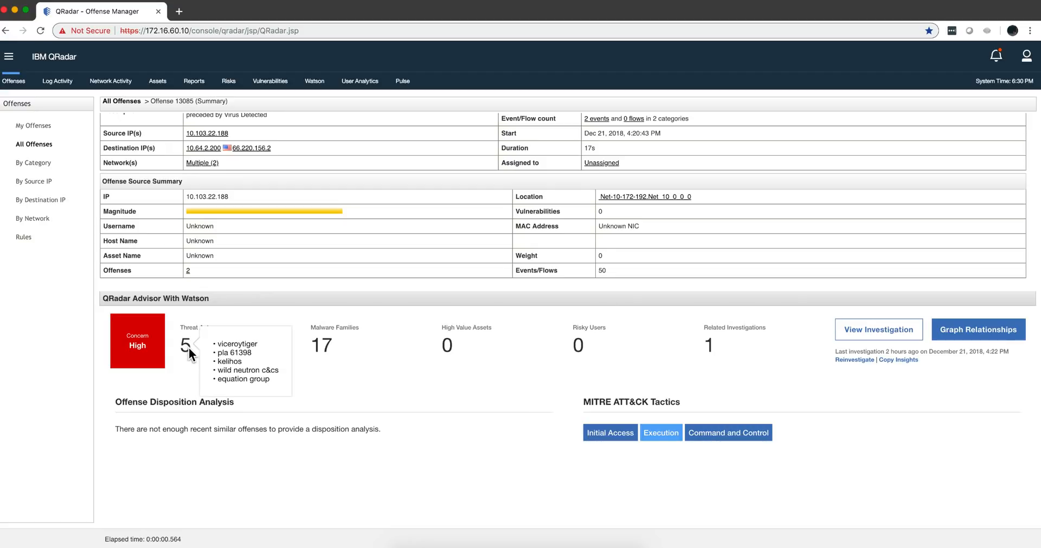
mouse_move(325, 345)
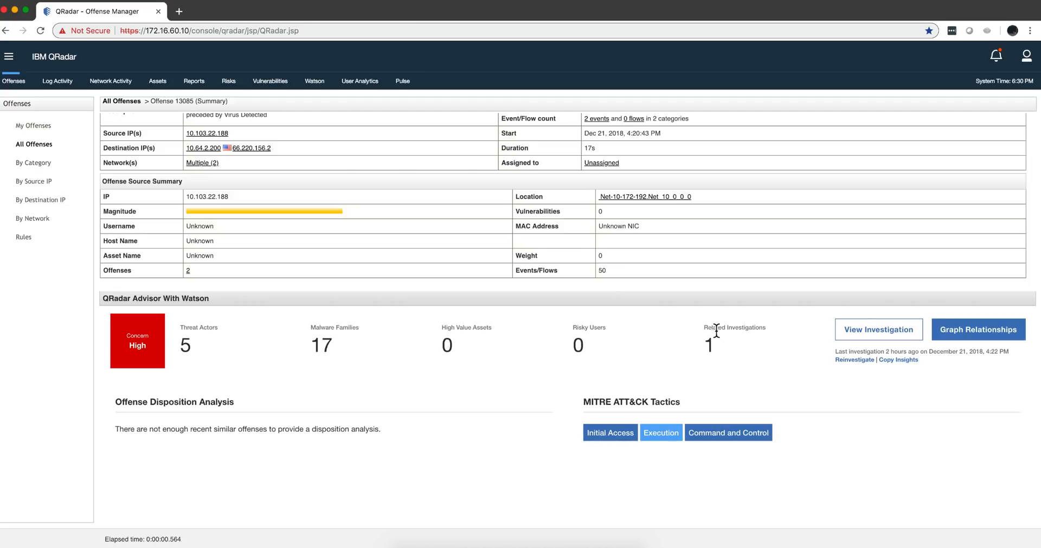
mouse_move(711, 345)
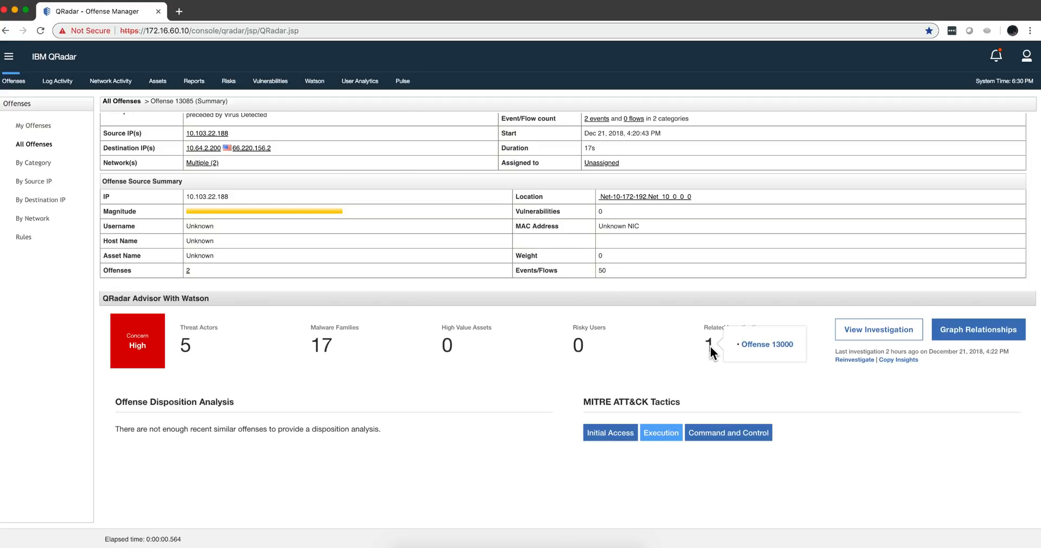
mouse_move(716, 381)
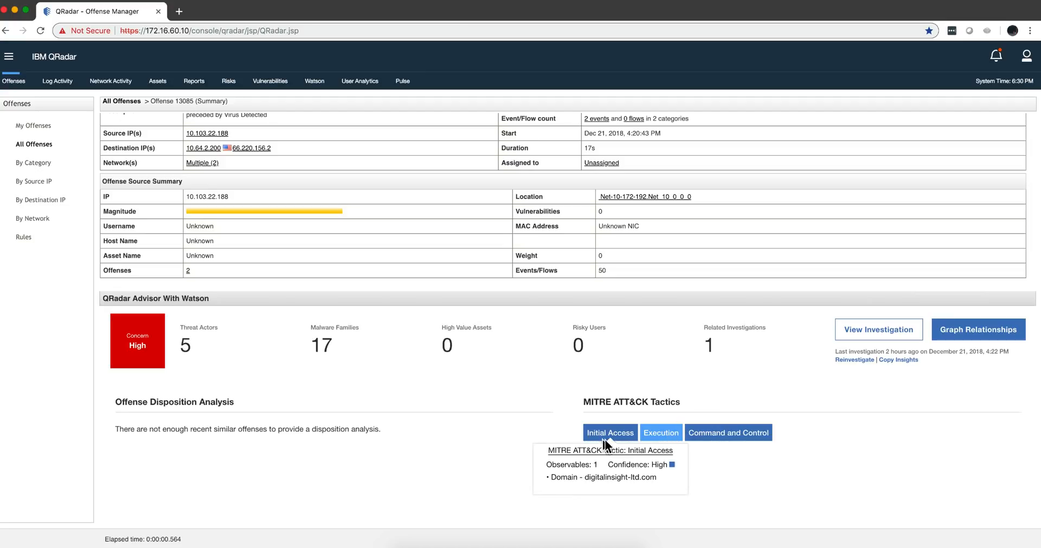
mouse_move(873, 342)
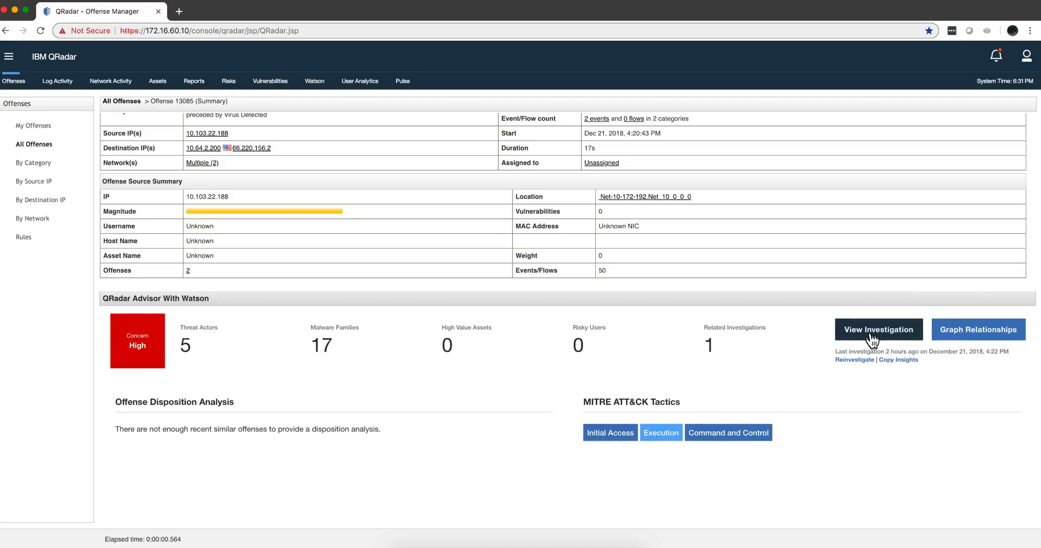
Step: View the Watson investigation for offense 13085 and scroll through Key Observables, Insights and Related Investigations
left_click(879, 329)
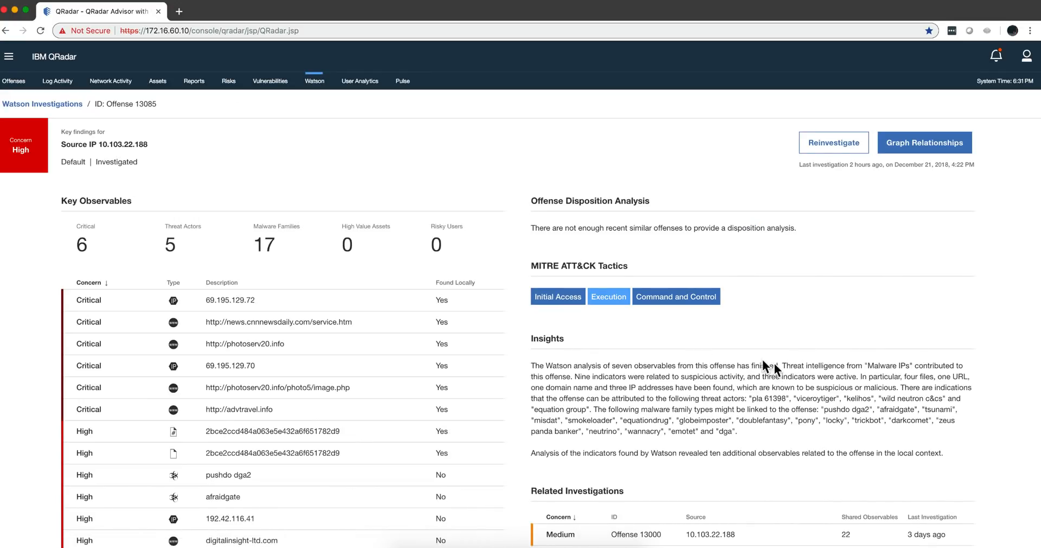
mouse_move(751, 445)
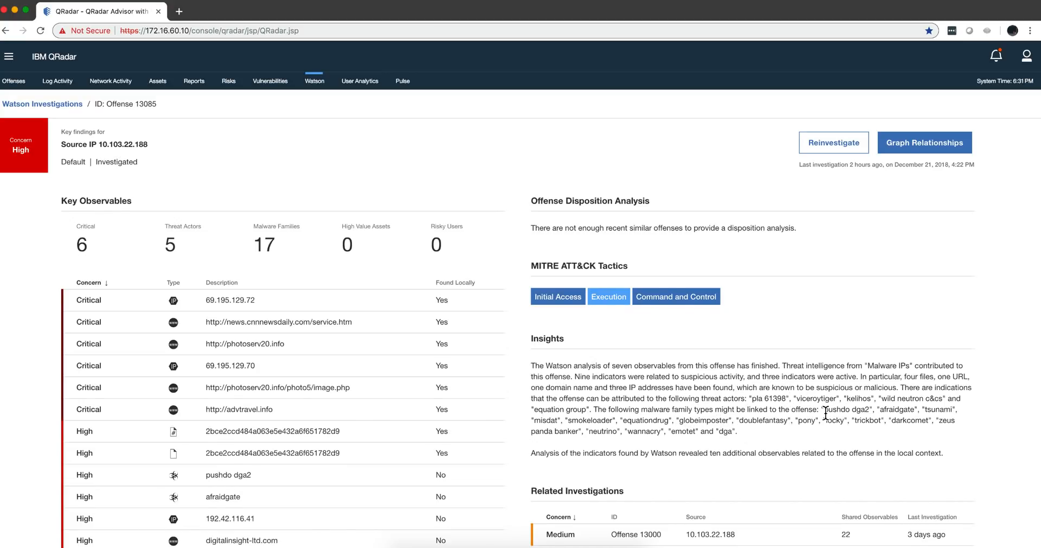
scroll("down", 3)
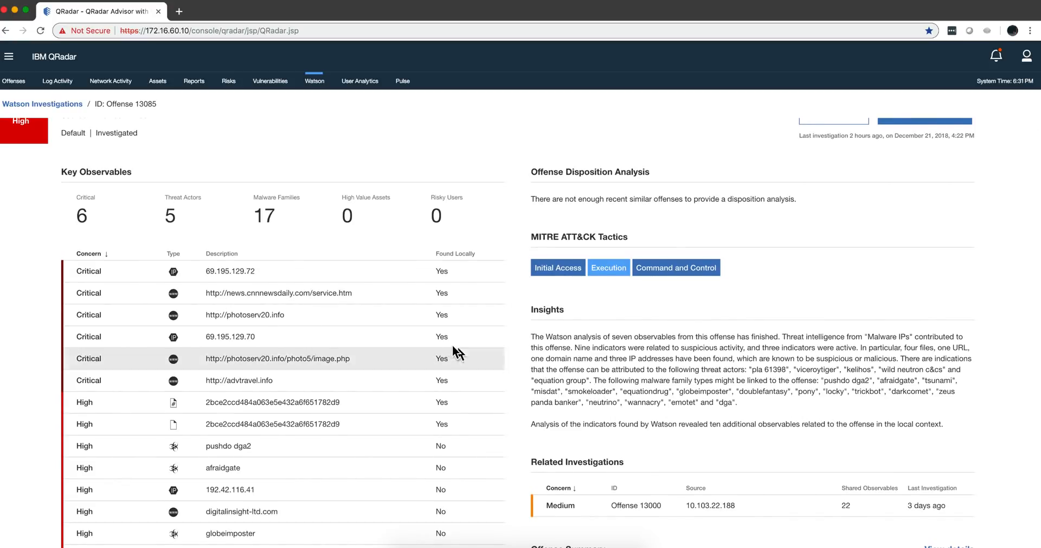
scroll("down", 3)
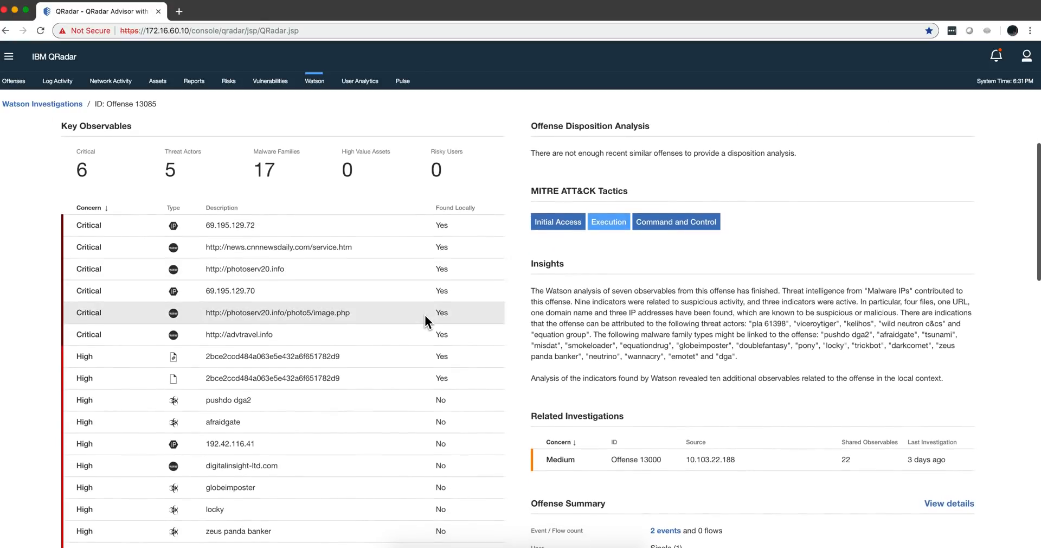
scroll("down", 3)
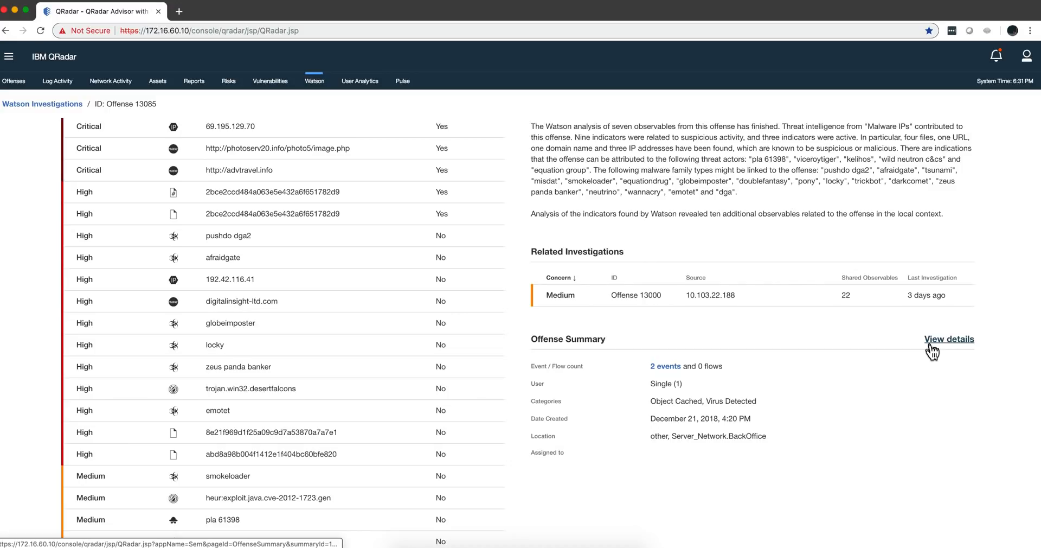
scroll("up", 3)
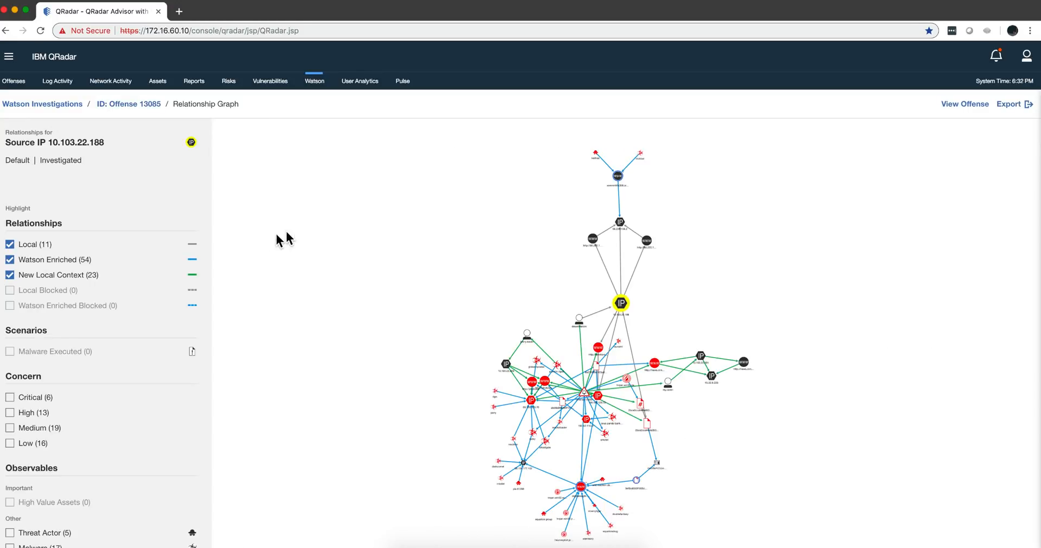
mouse_move(262, 268)
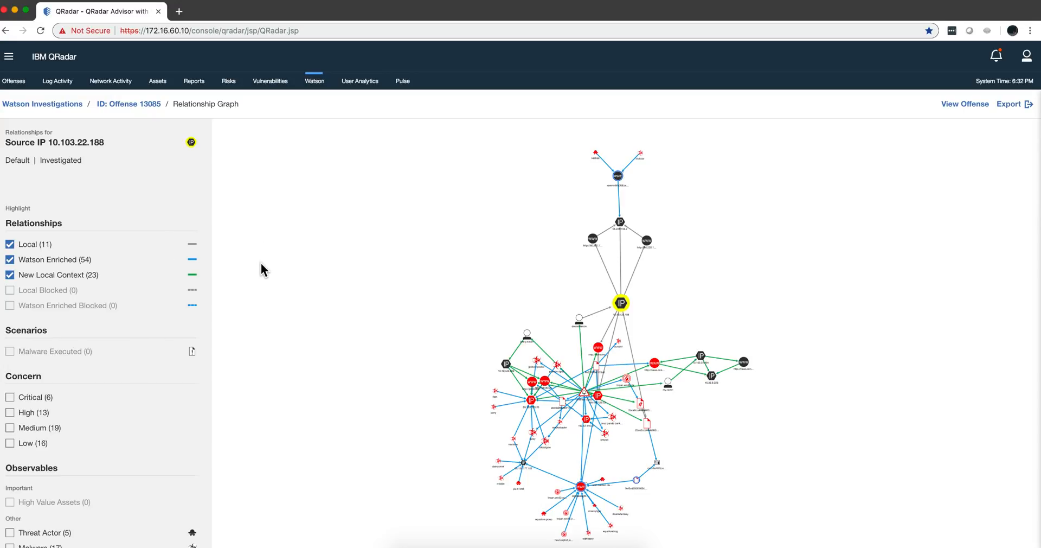
Step: Tick the Threat Actor (5) observable filter so only threat actor nodes stay highlighted in the graph
scroll("down", 3)
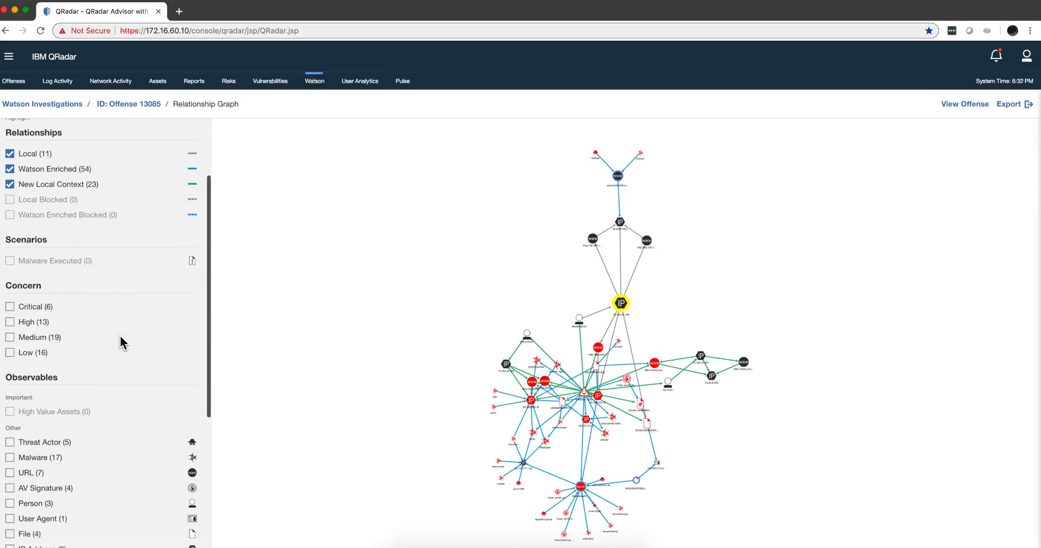
scroll("down", 3)
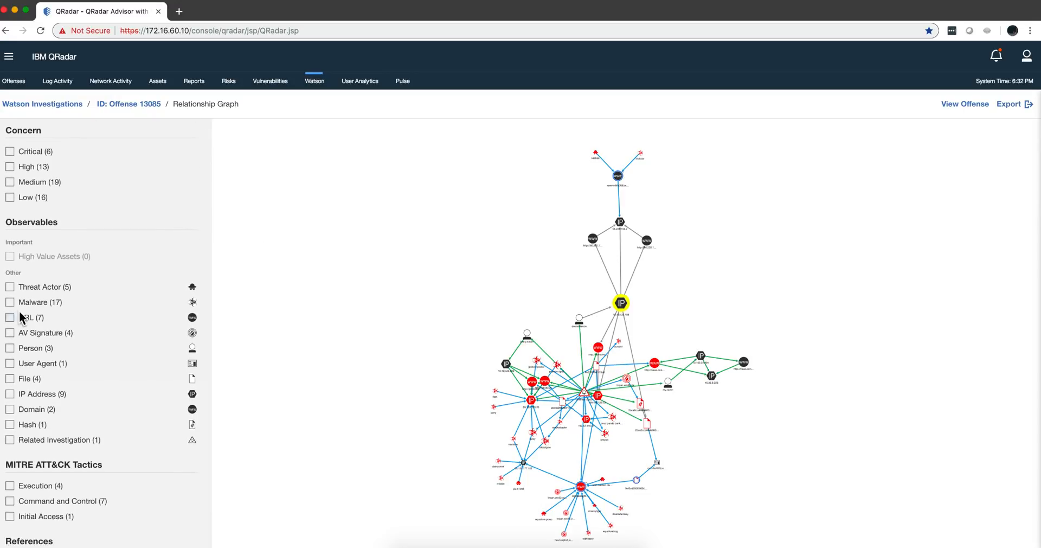
left_click(8, 286)
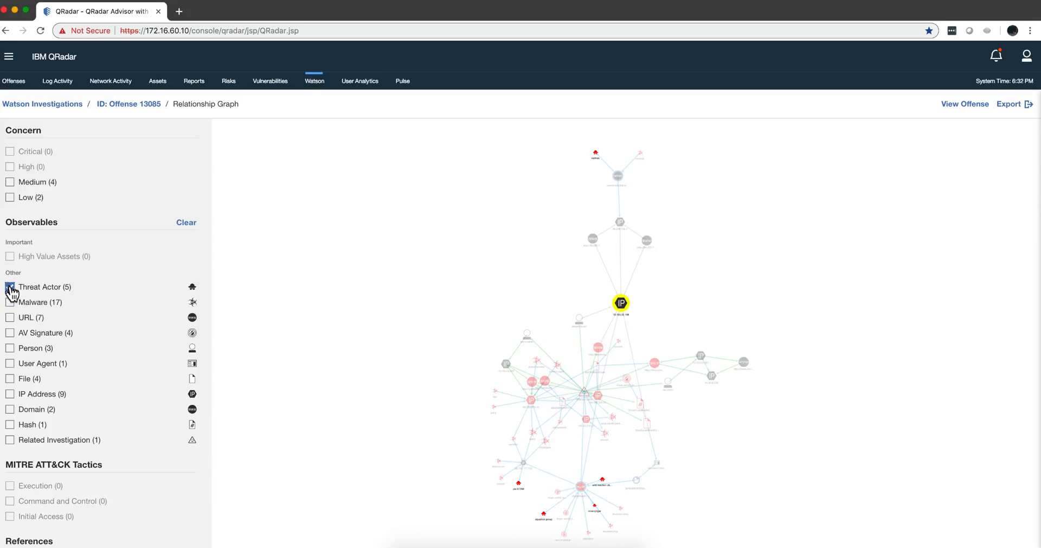
left_click(8, 286)
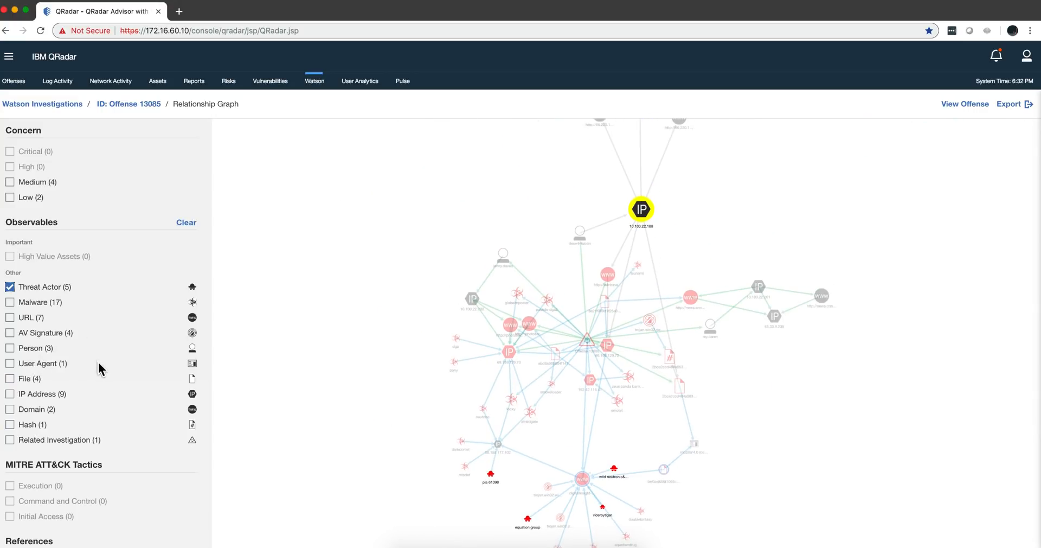
mouse_move(280, 352)
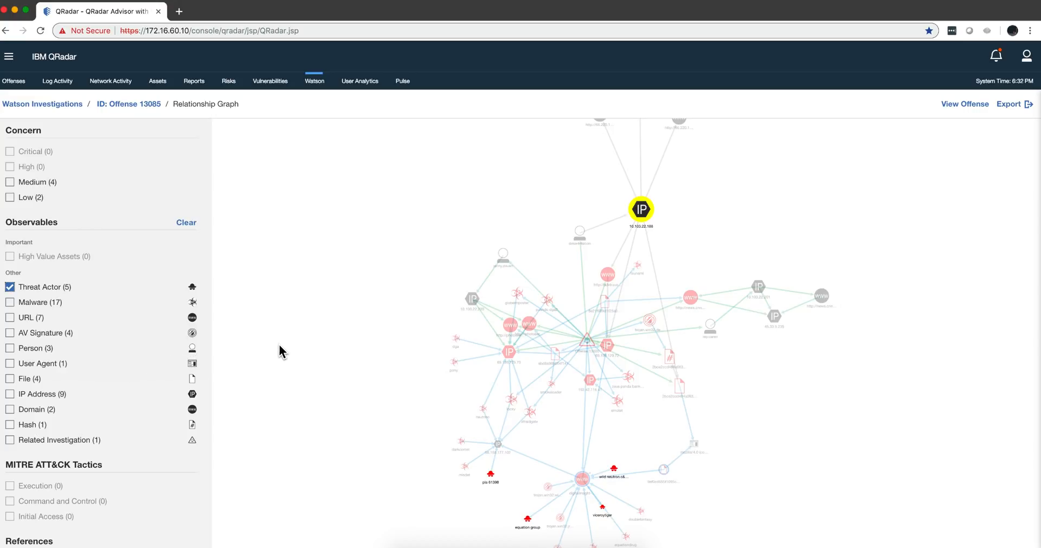
mouse_move(277, 349)
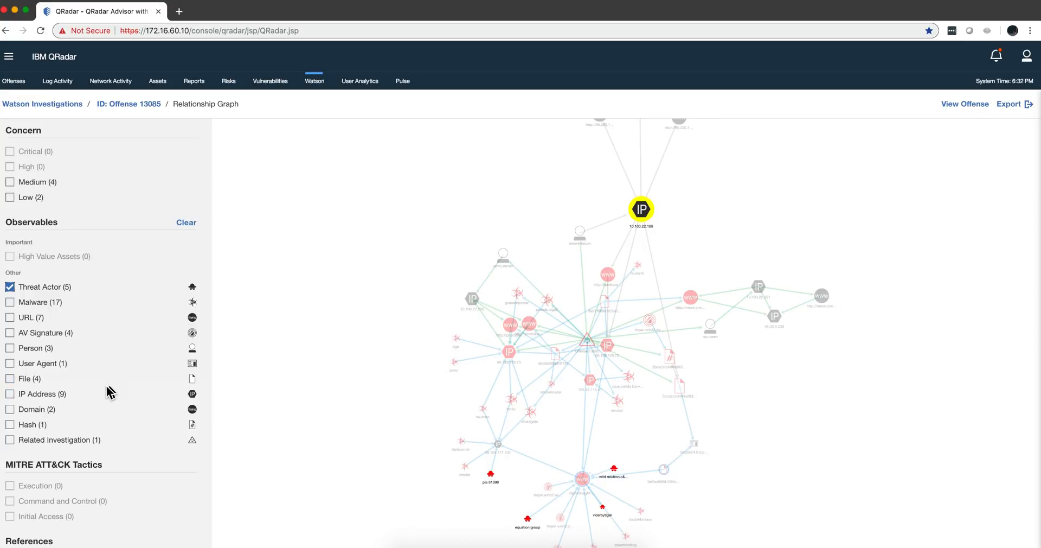
mouse_move(254, 367)
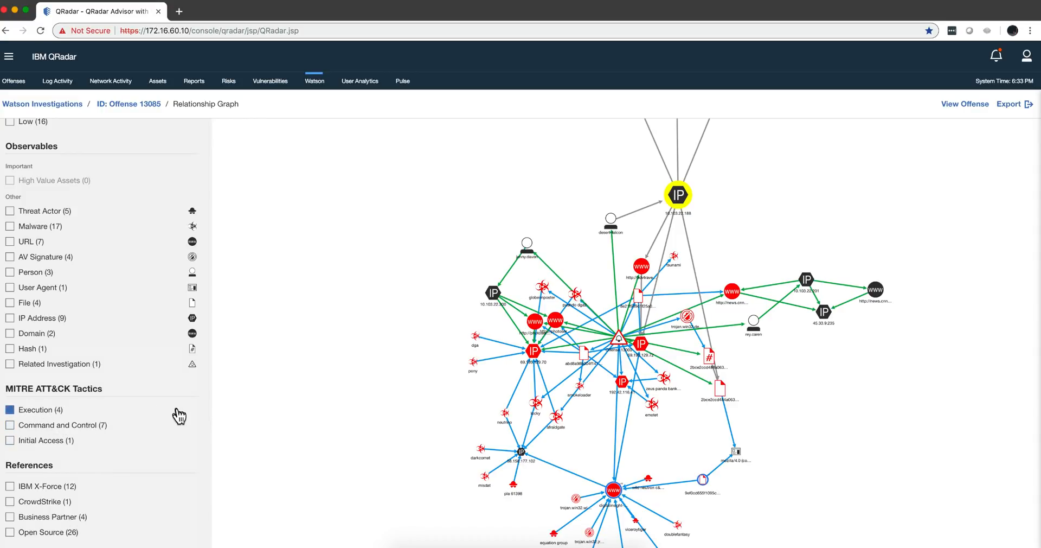
Step: Filter the graph to the Execution tactic, then clear that filter
left_click(9, 409)
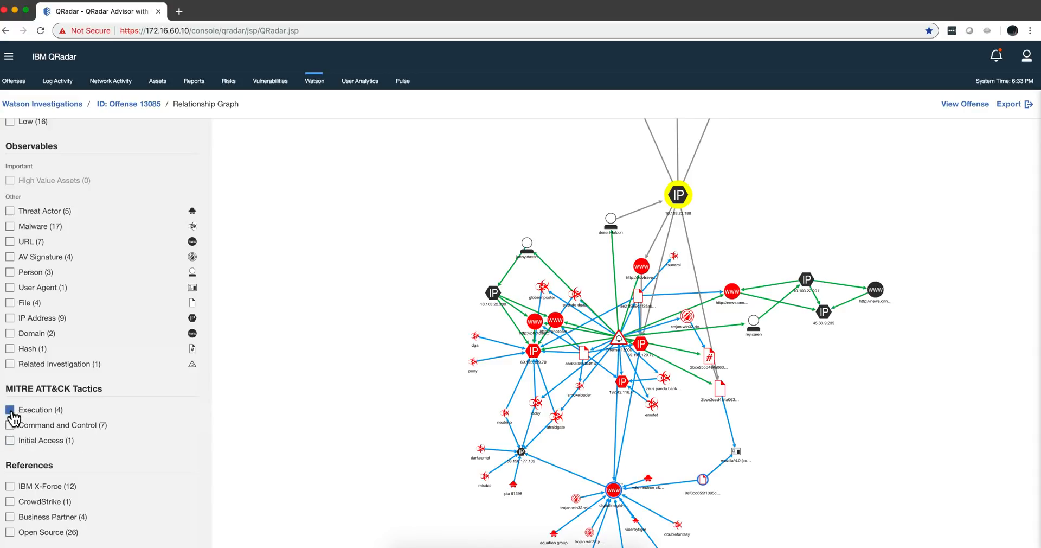
left_click(9, 409)
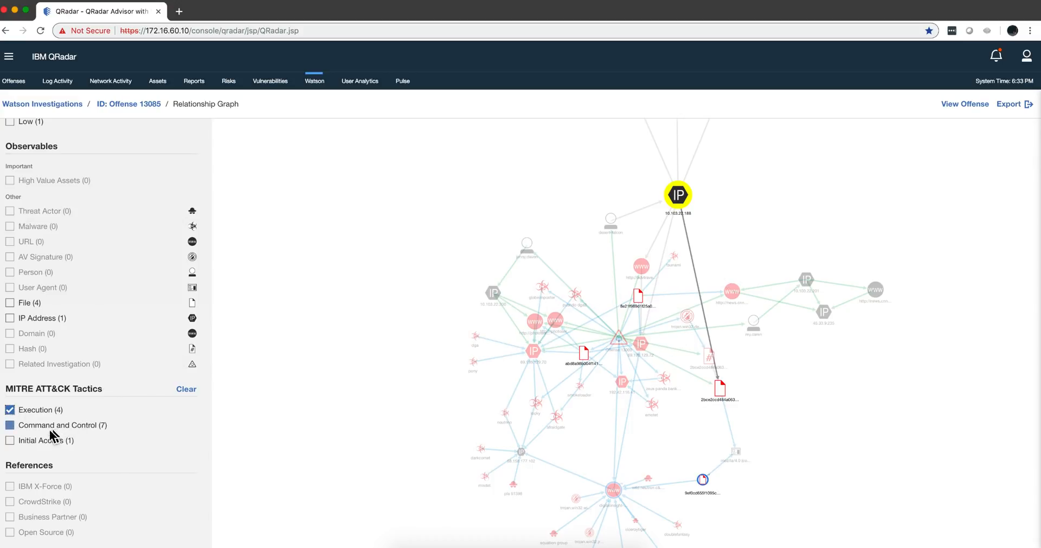
left_click(9, 409)
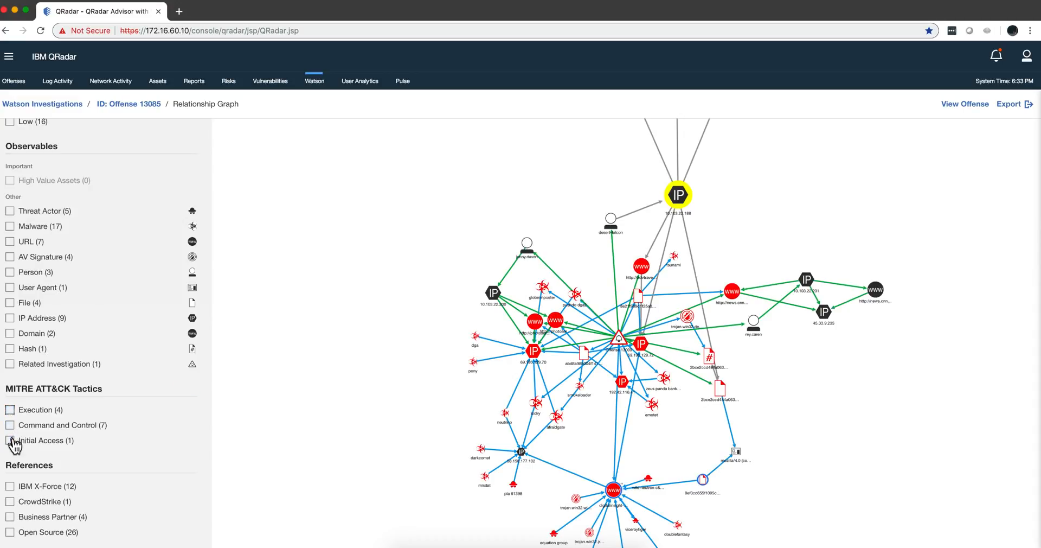
Step: Filter the graph to the Command and Control tactic, then clear it again
left_click(8, 424)
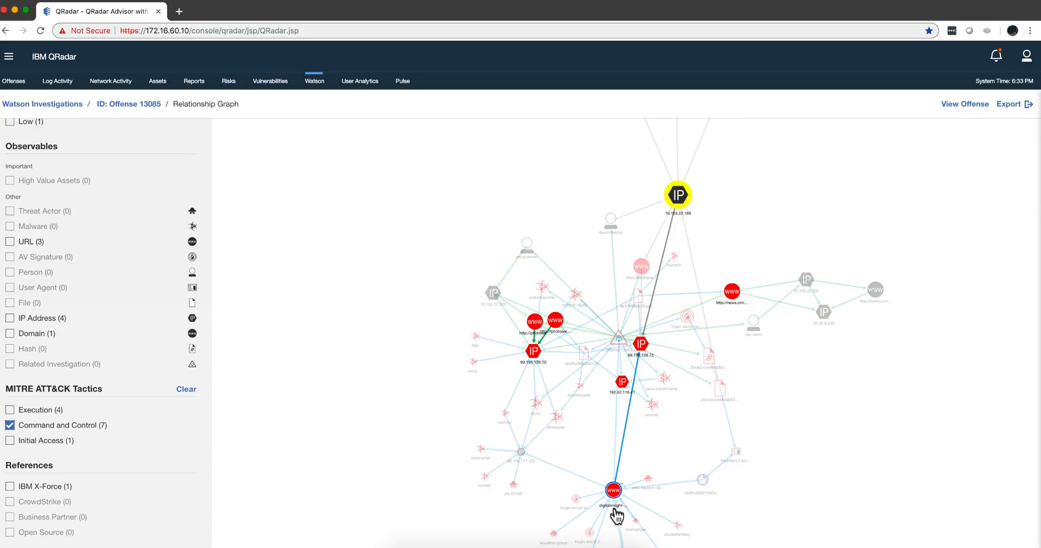
mouse_move(43, 440)
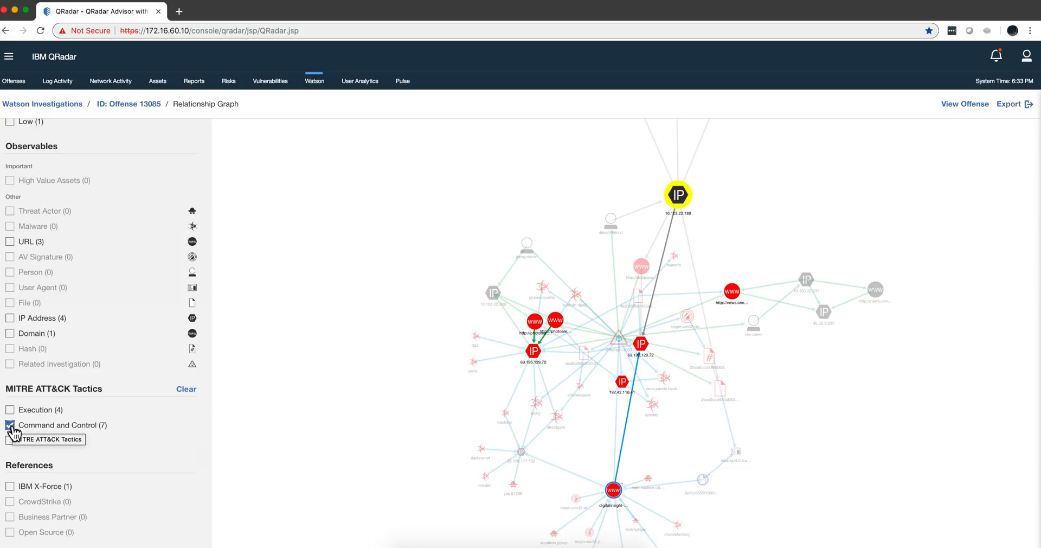
left_click(9, 425)
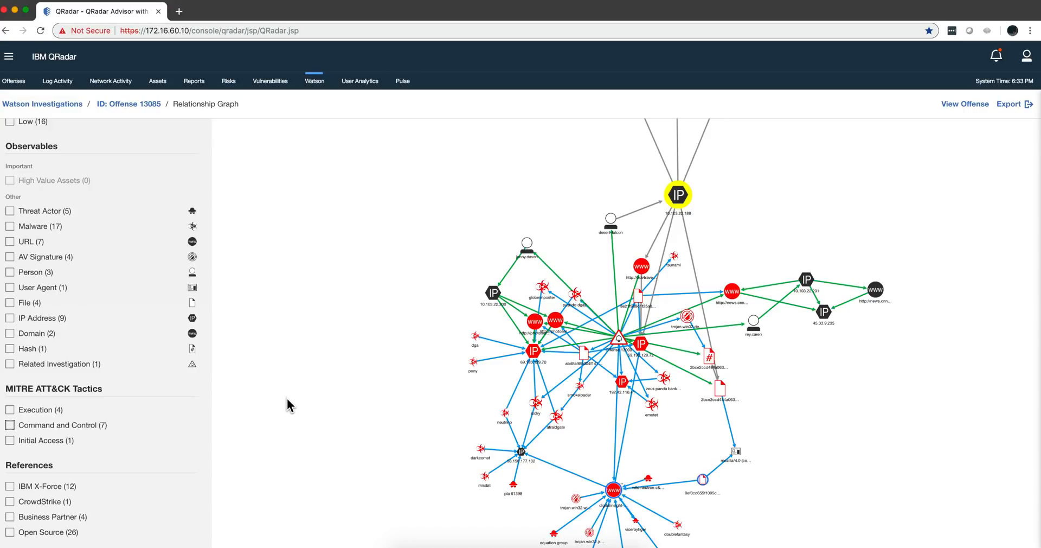
mouse_move(239, 406)
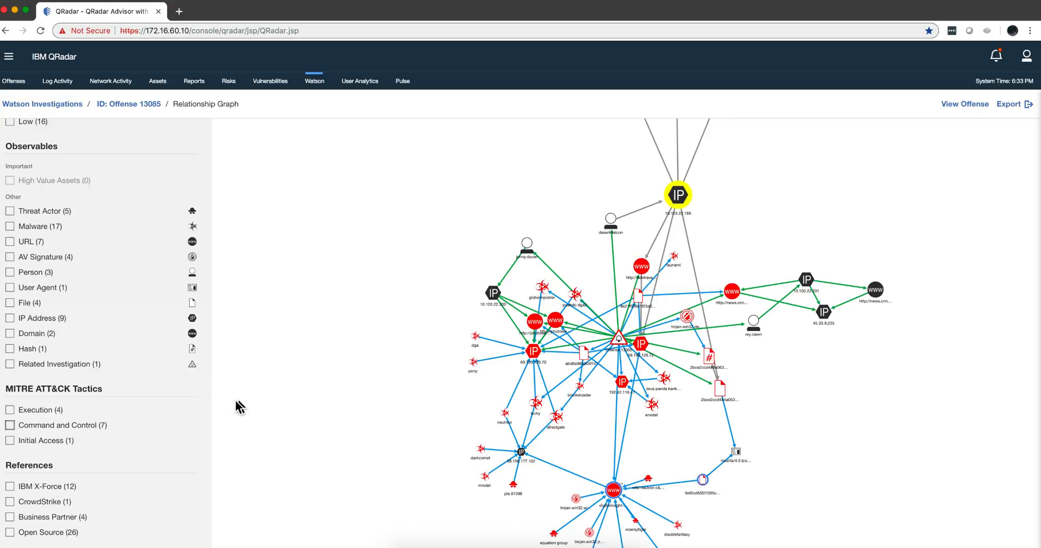
Step: Filter the graph to nodes referenced by CrowdStrike, then clear it
left_click(9, 502)
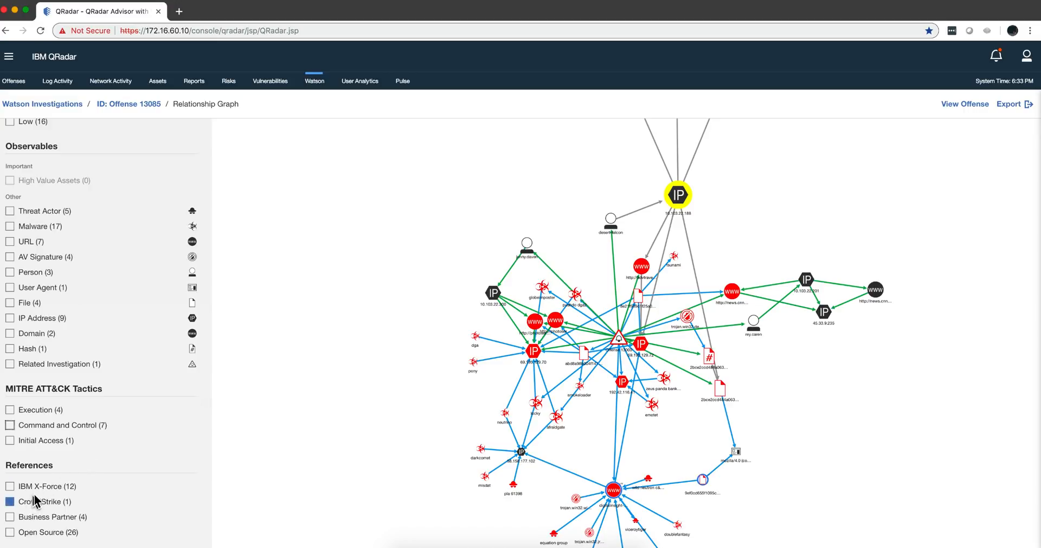
left_click(8, 501)
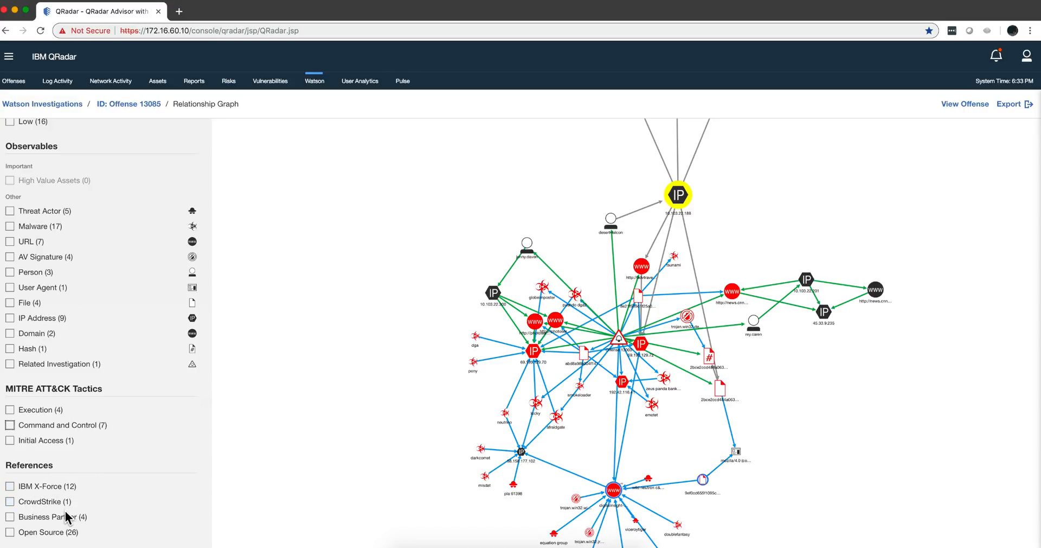
left_click(9, 501)
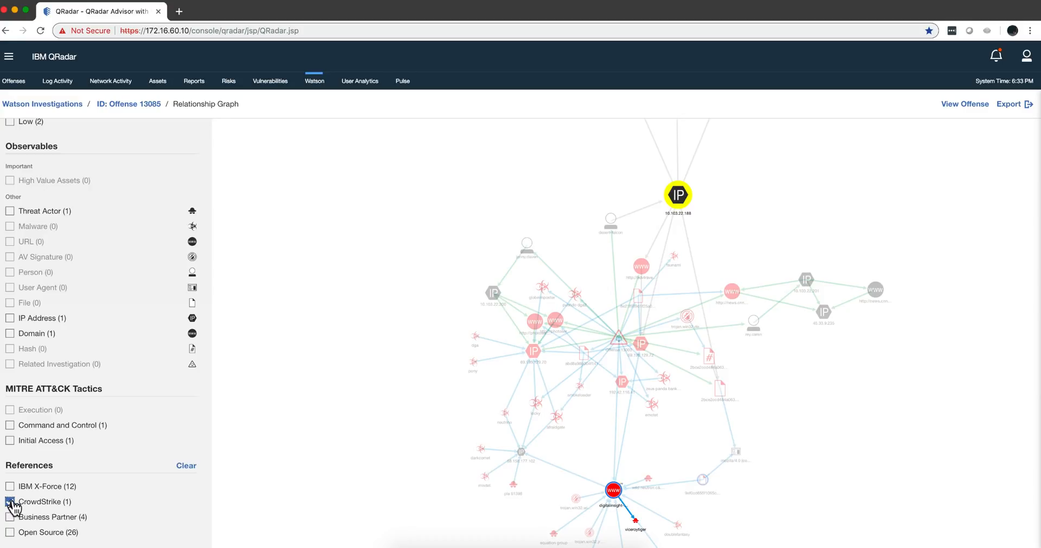
Step: Filter the graph to nodes referenced by IBM X-Force and open source intelligence
left_click(9, 486)
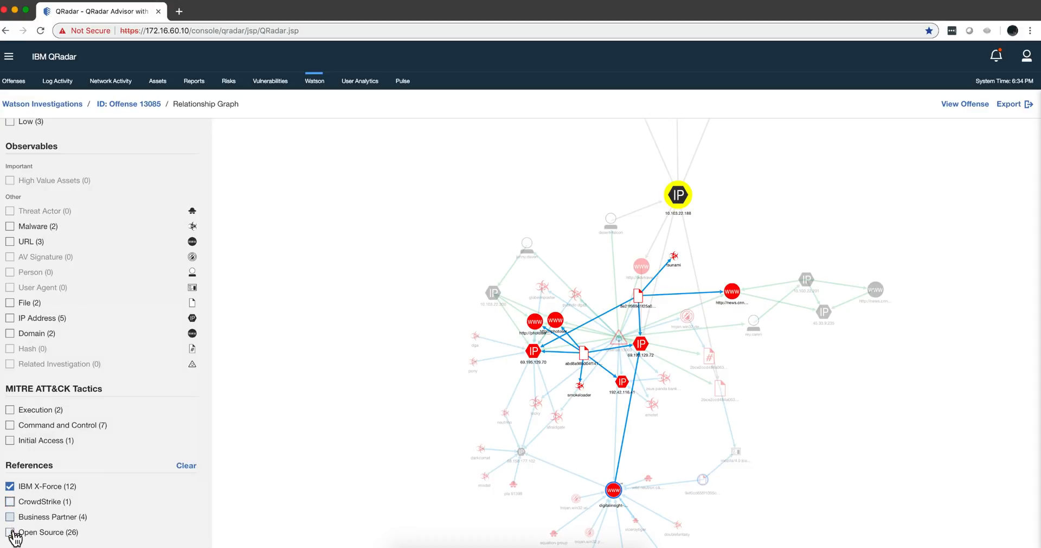
left_click(8, 531)
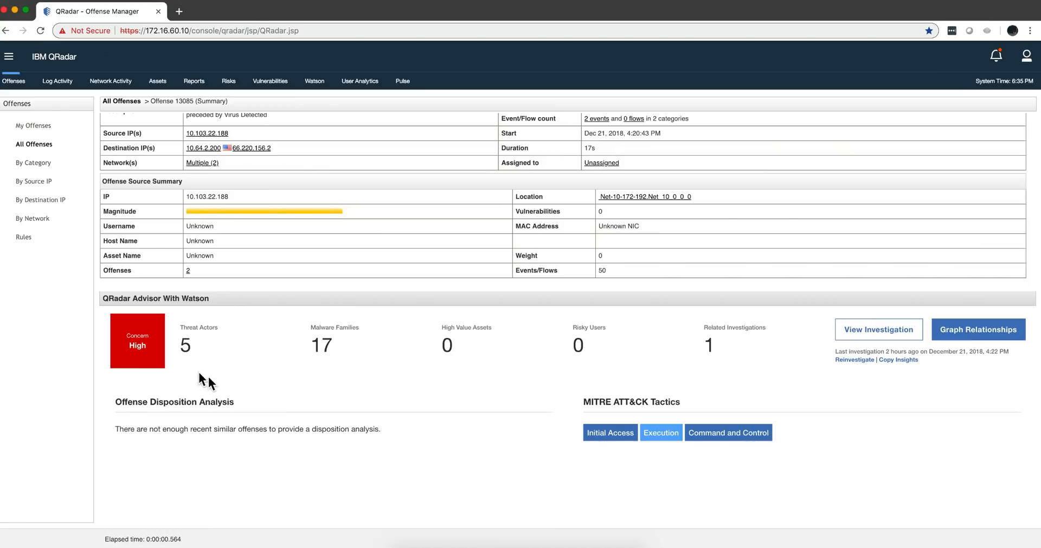
mouse_move(243, 447)
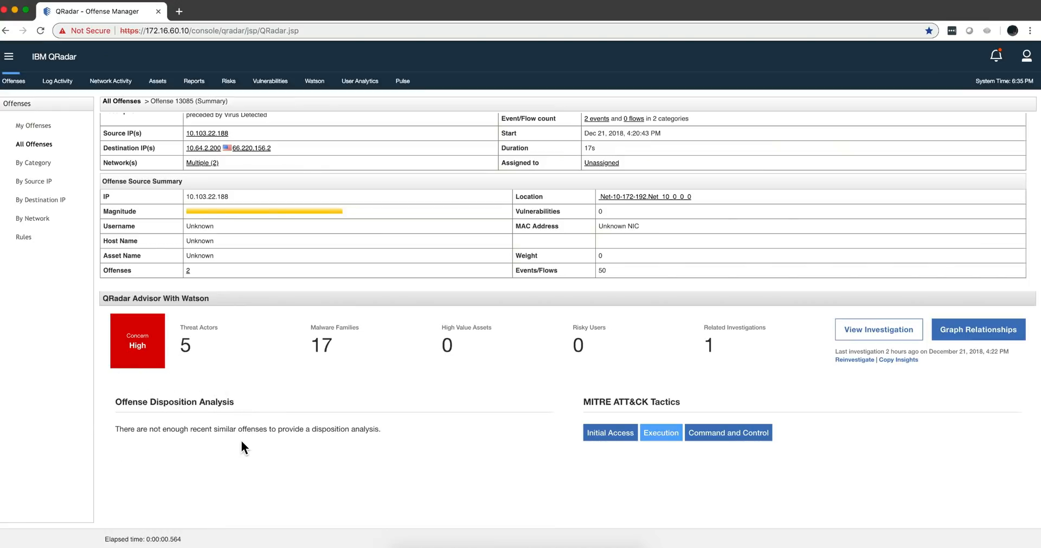
mouse_move(128, 418)
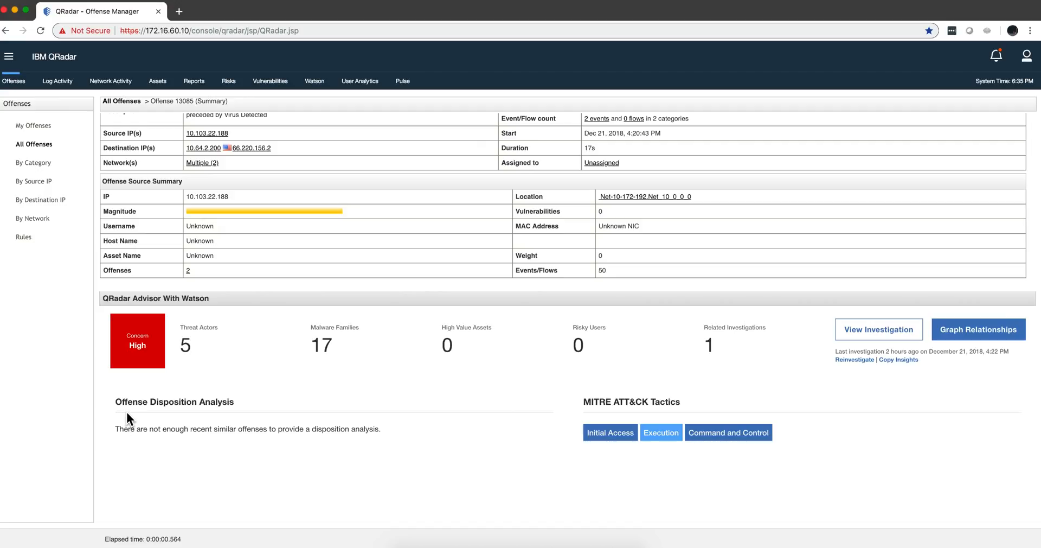
mouse_move(221, 418)
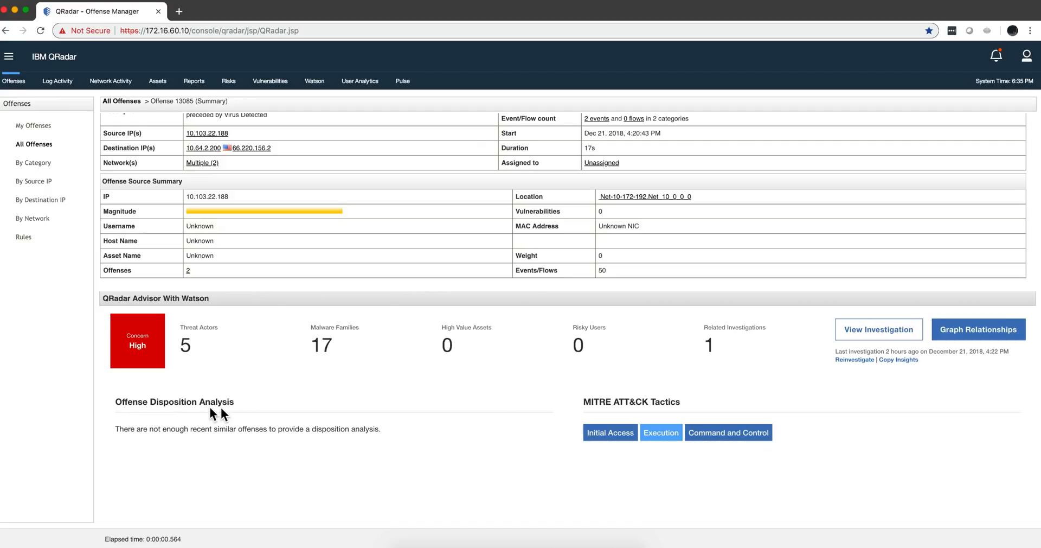
mouse_move(300, 433)
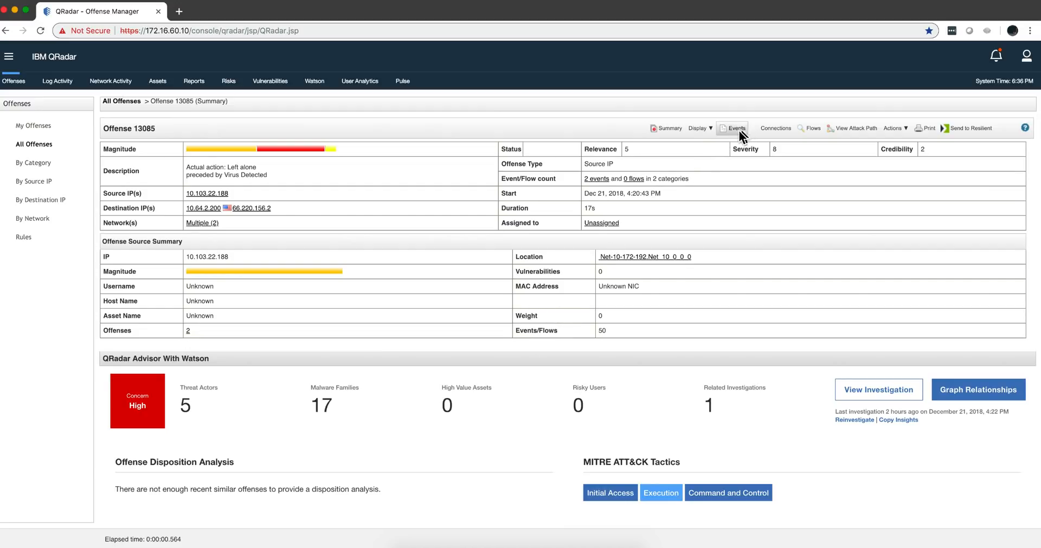
mouse_move(895, 132)
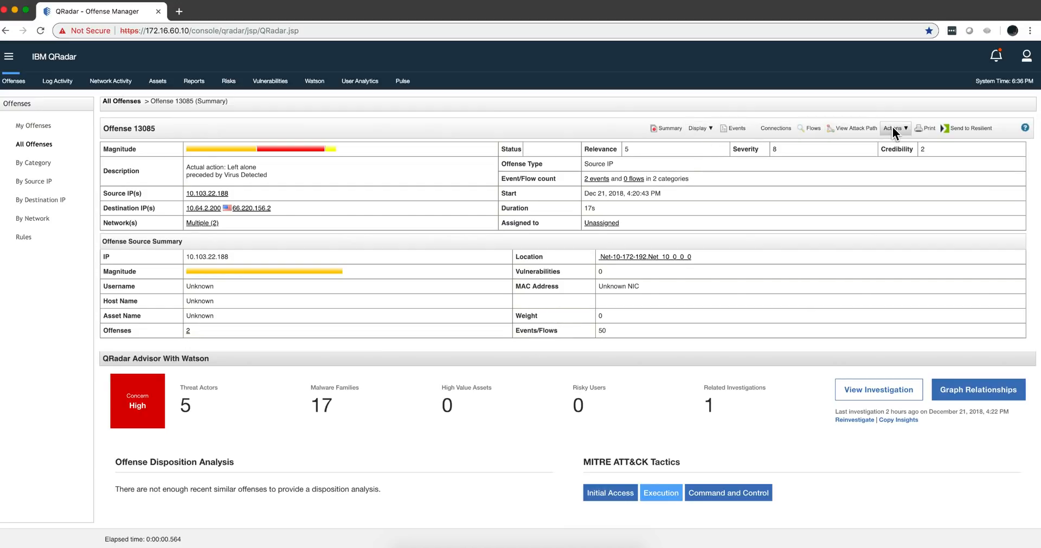
Step: Review the Close Offense dialog's closing reasons for offense 13085, then cancel
left_click(894, 128)
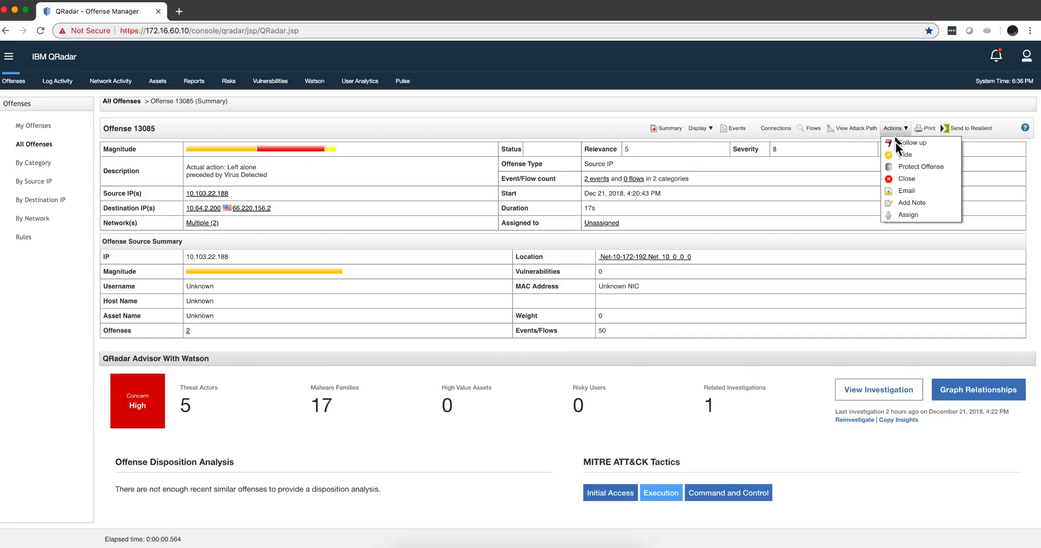
left_click(907, 178)
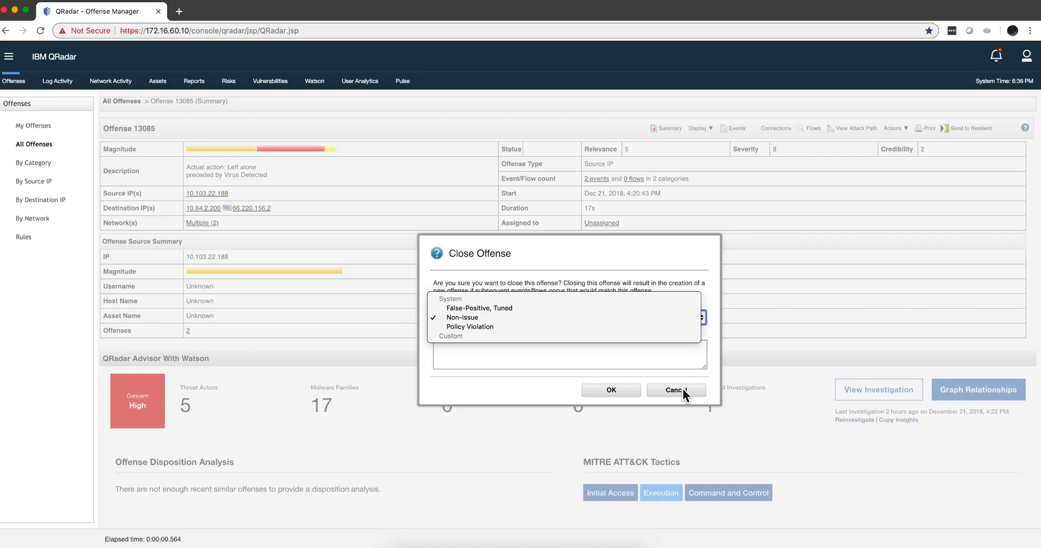
left_click(677, 390)
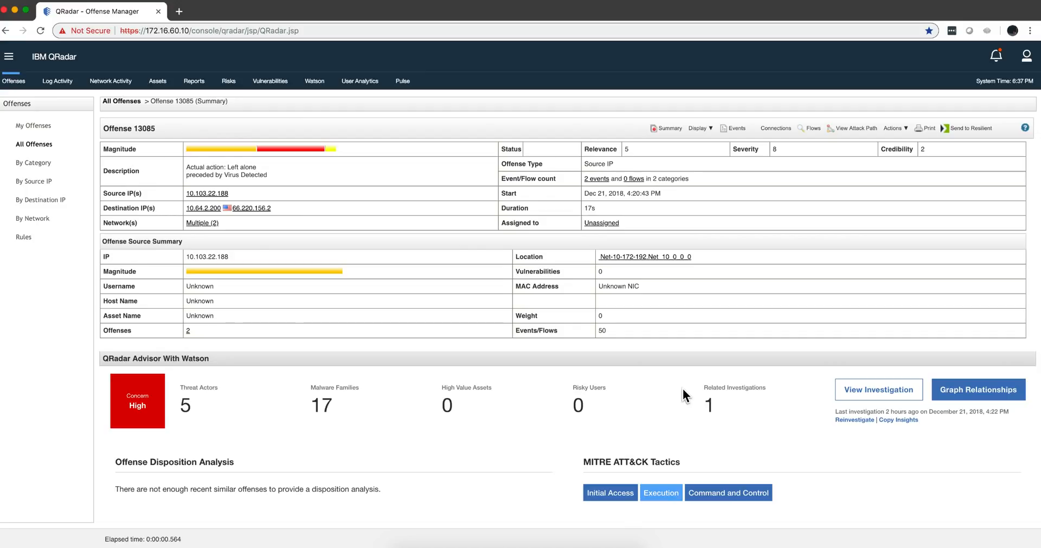
mouse_move(972, 396)
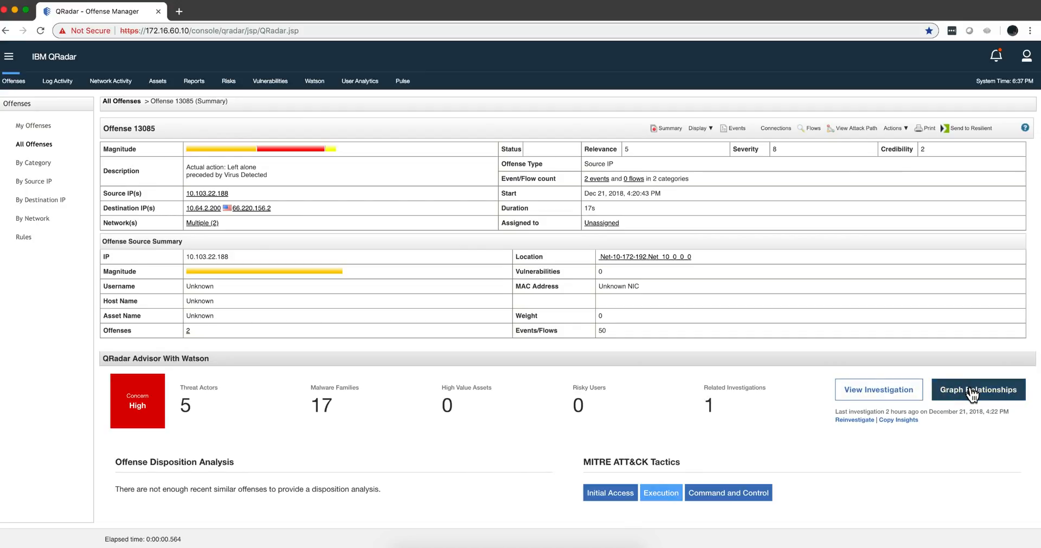
Step: Launch Graph Relationships from the QRadar Advisor With Watson section of the summary
left_click(978, 389)
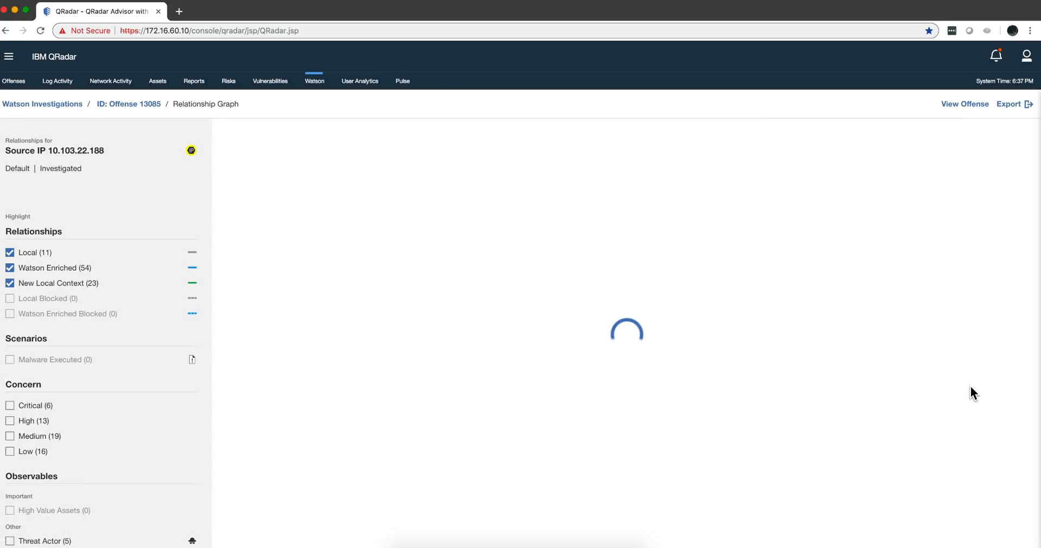